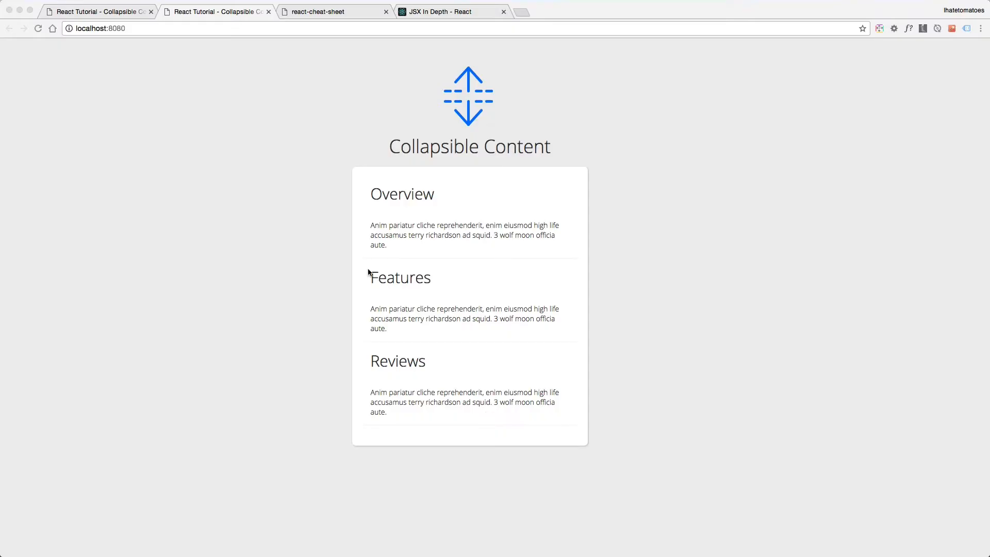
- Inspect the Overview heading markup and wrap the paragraph in a Collapsible element
{"action": "right_click", "coordinate": [403, 194]}
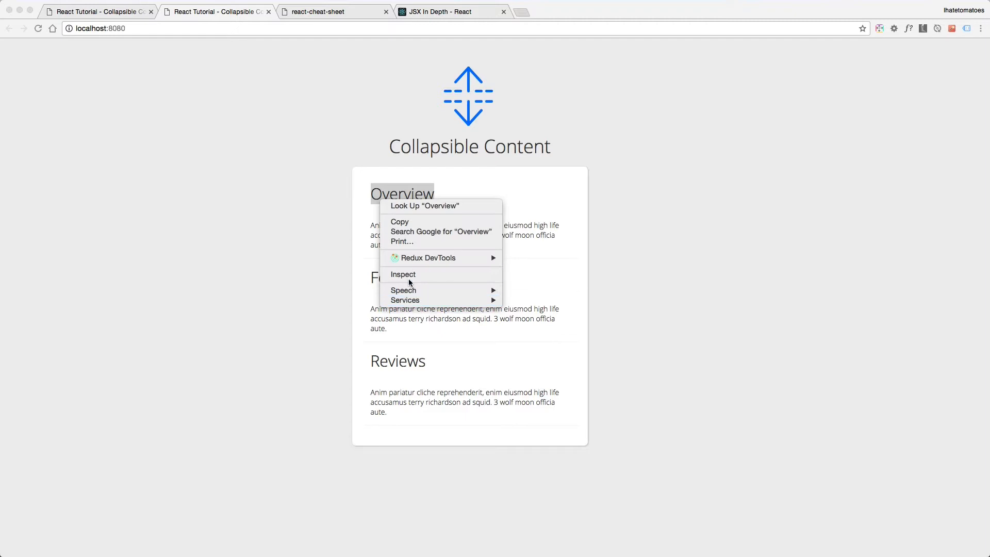
{"action": "left_click", "coordinate": [403, 274]}
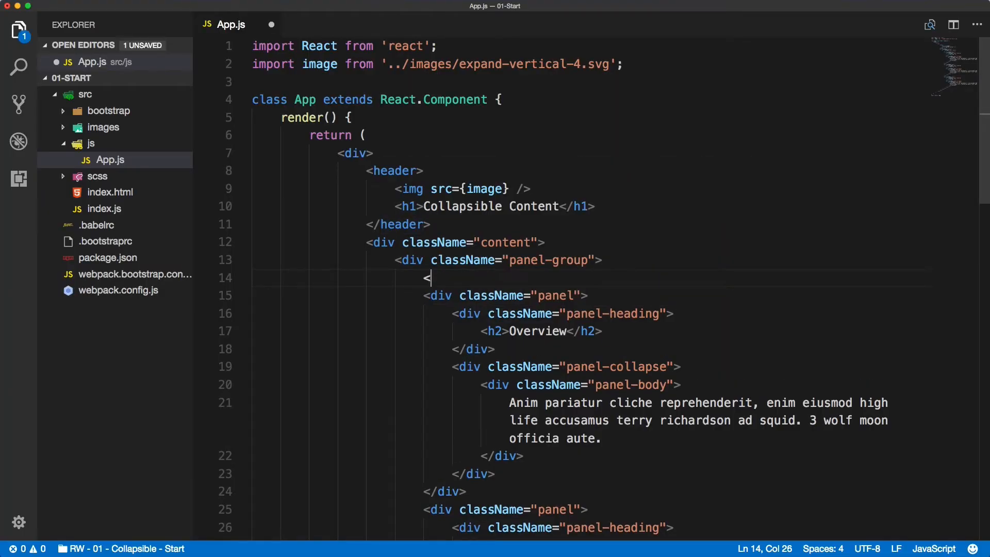
{"action": "type", "text": "Collapsible></Collapsible>"}
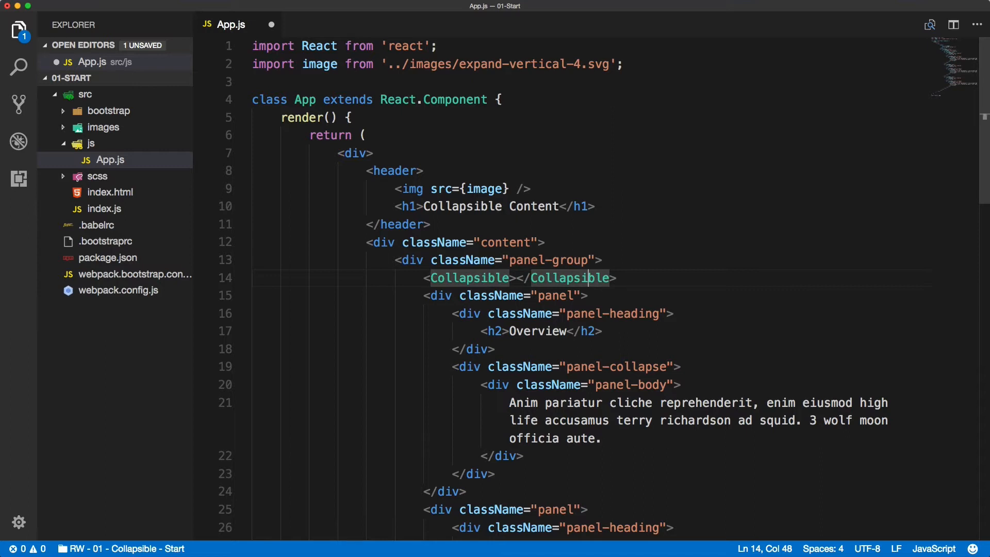
{"action": "key", "text": "Enter"}
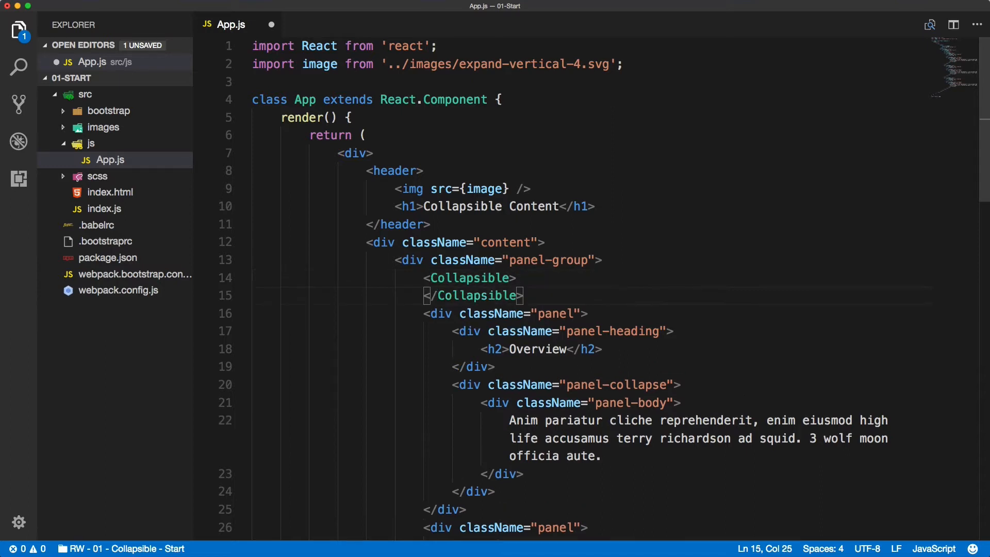
{"action": "key", "text": "Enter"}
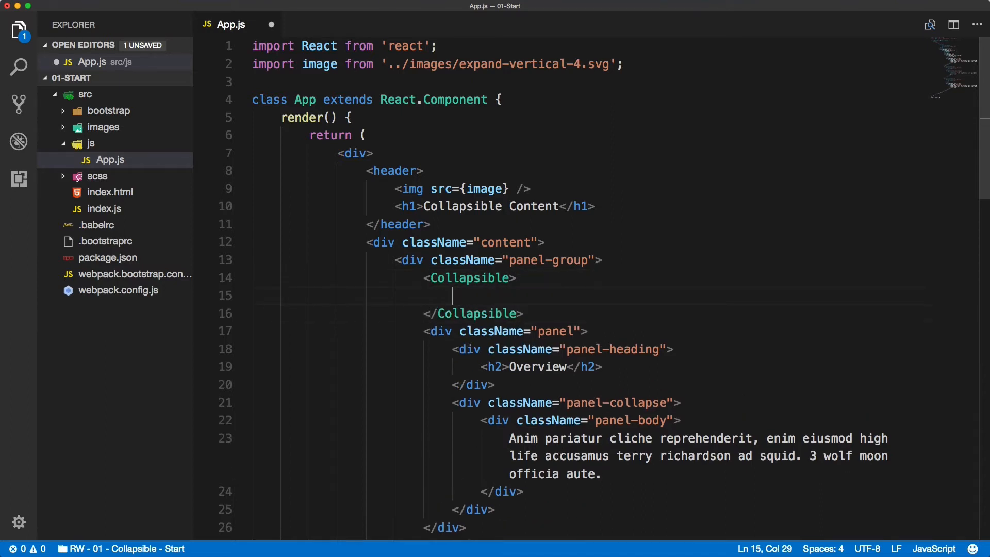
{"action": "type", "text": "<p>"}
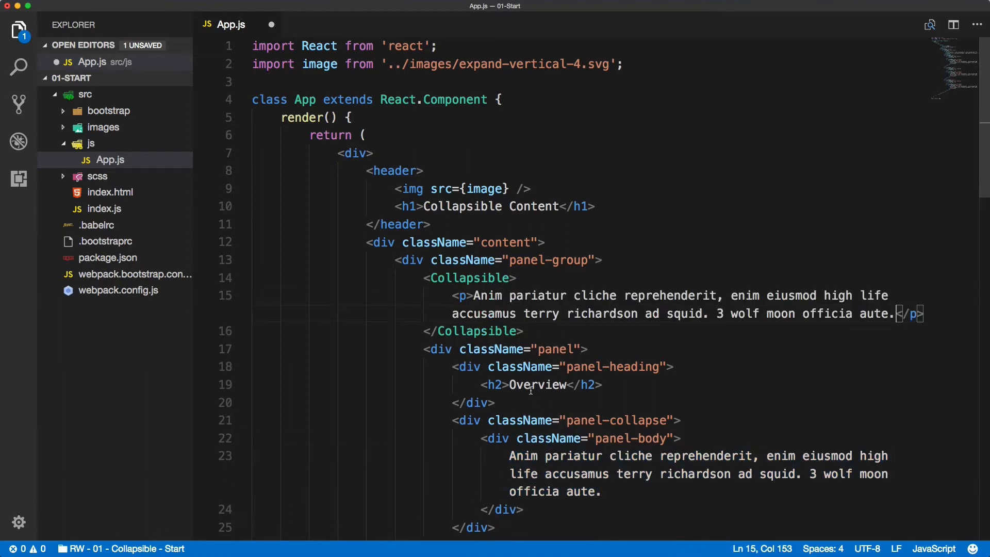
- Give the Collapsible title="Overview" and select the whole Collapsible block
{"action": "double_click", "coordinate": [537, 385]}
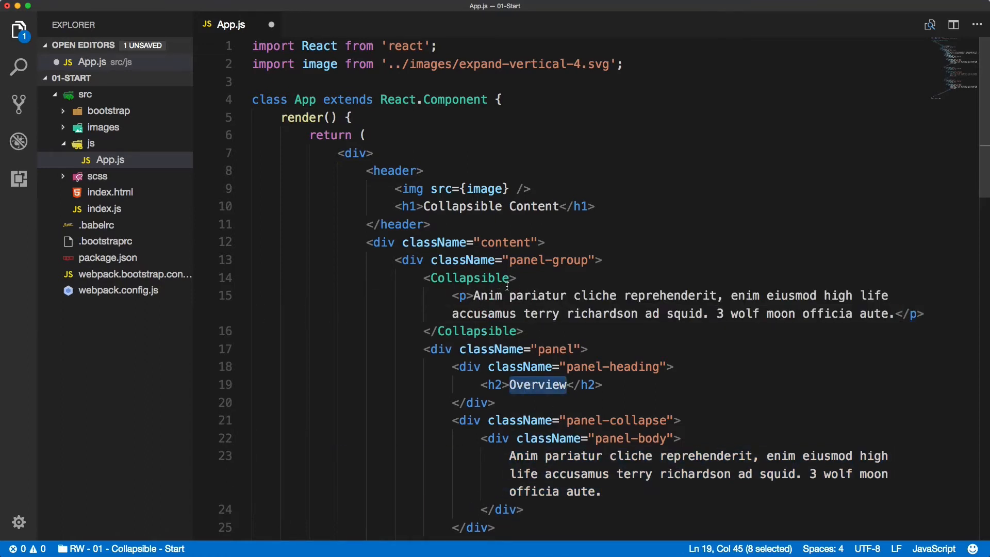
{"action": "type", "text": "title"}
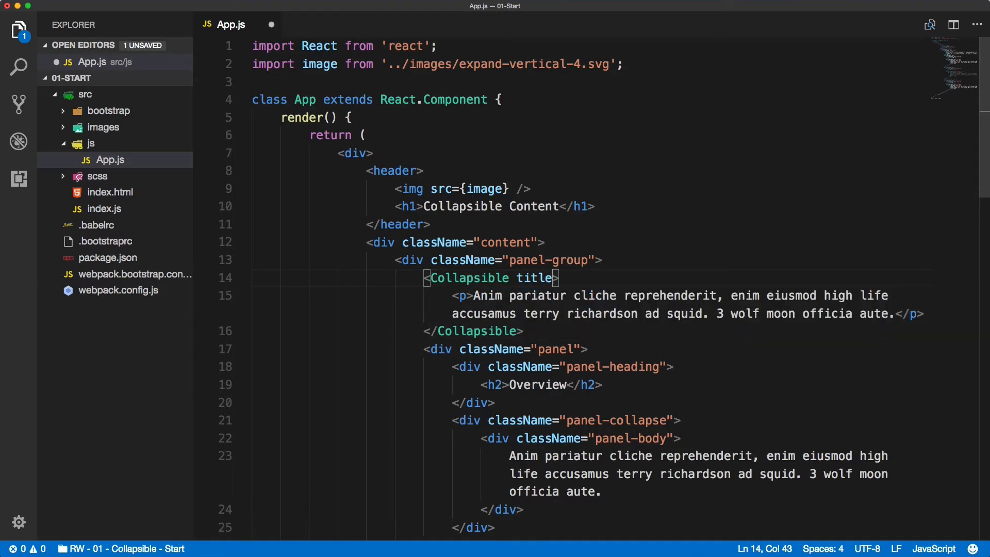
{"action": "type", "text": "\"Overview\""}
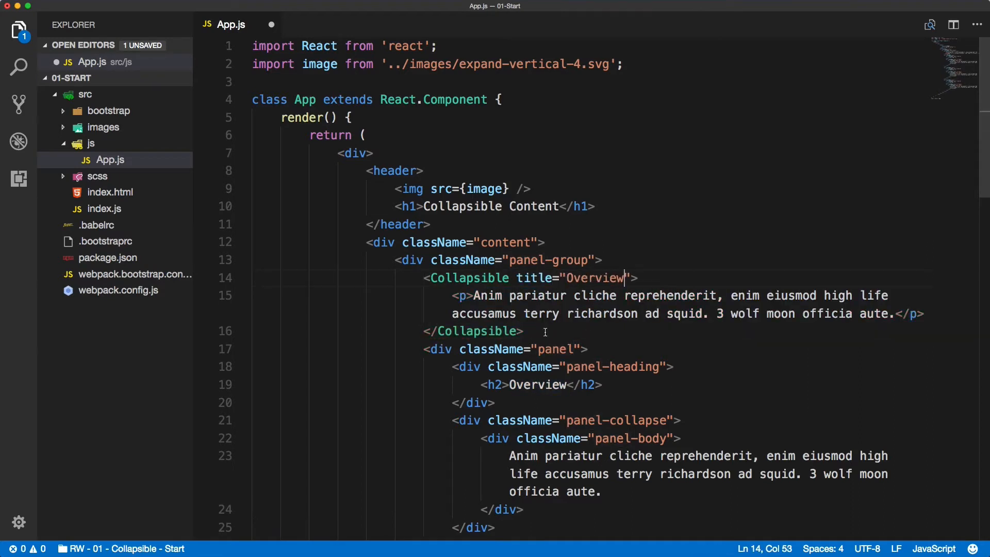
{"action": "scroll", "scroll_direction": "down", "scroll_amount": 3}
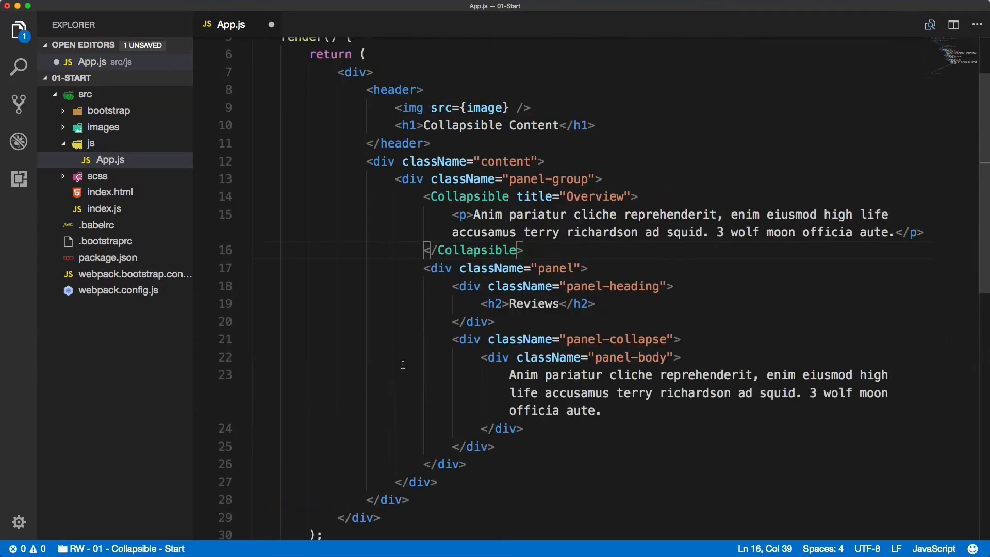
{"action": "left_click_drag", "start_coordinate": [427, 268], "coordinate": [464, 464]}
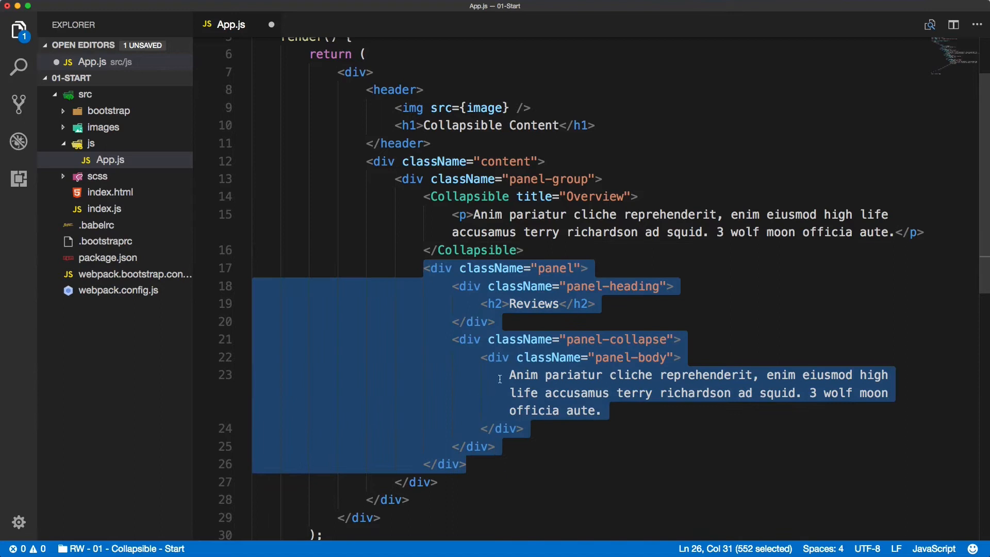
{"action": "left_click", "coordinate": [425, 197]}
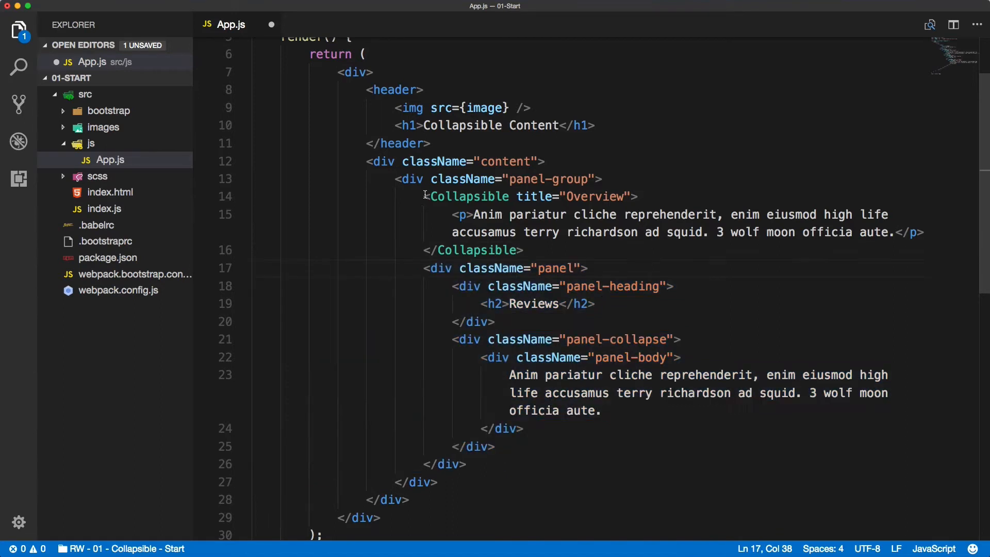
{"action": "left_click_drag", "start_coordinate": [425, 196], "coordinate": [524, 250]}
{"action": "type", "text": "Collap"}
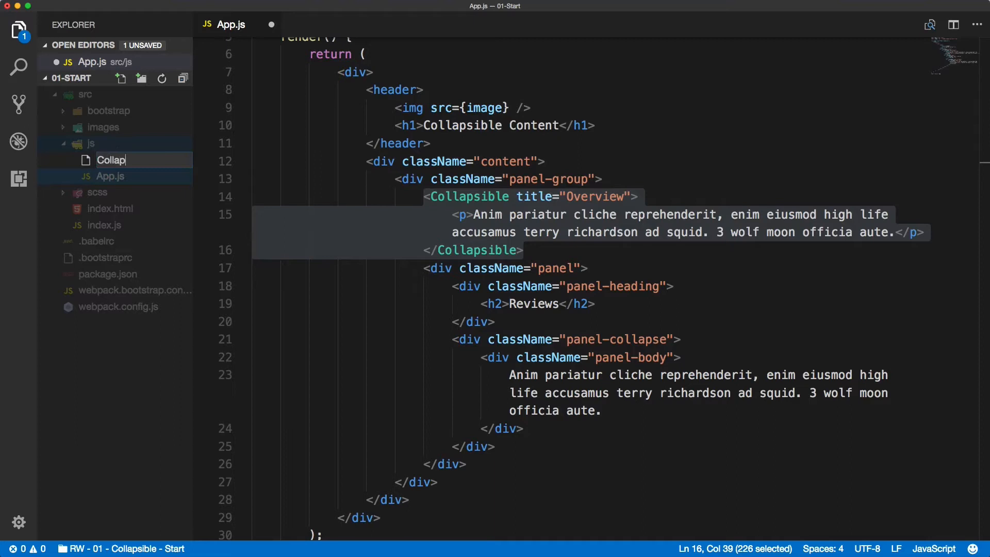
- Create Collapsible.js importing React from 'react' and PropTypes from 'prop-types'
{"action": "key", "text": "Enter"}
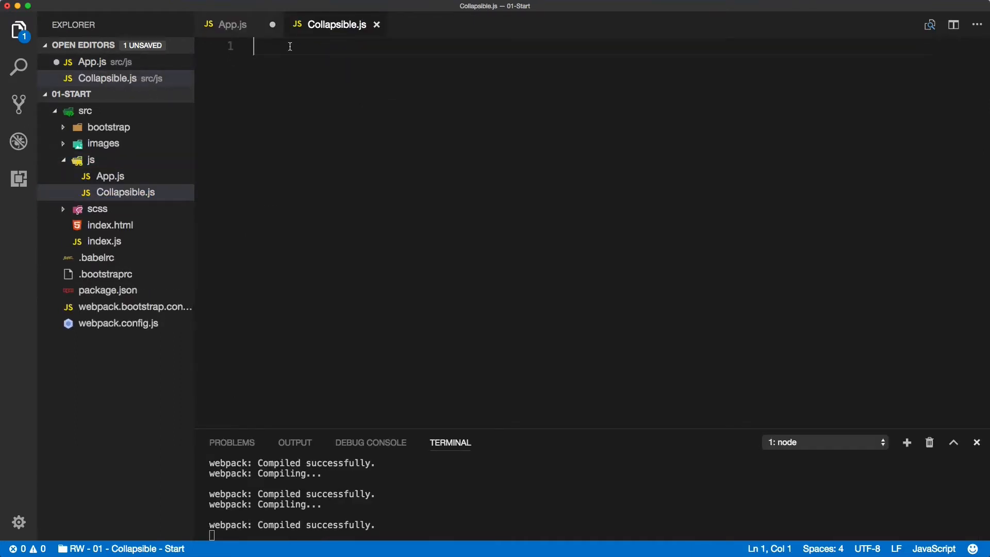
{"action": "type", "text": "im"}
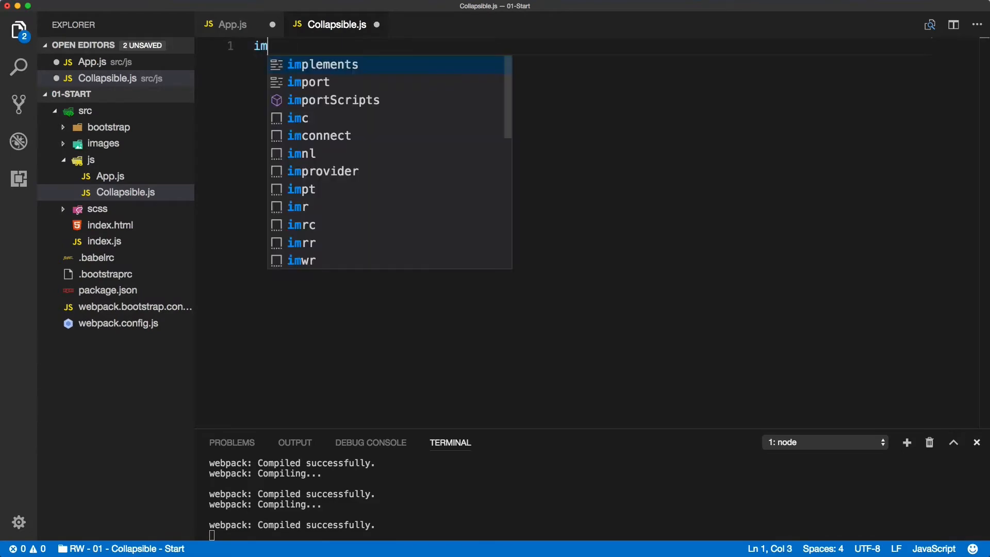
{"action": "type", "text": "import React from 'react';"}
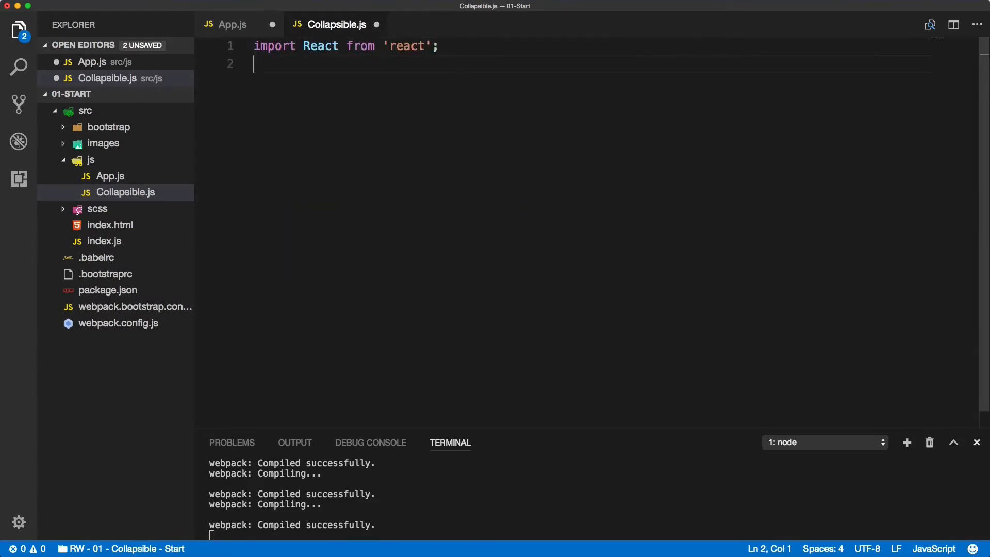
{"action": "type", "text": "import PropTypes from 'prop-types';"}
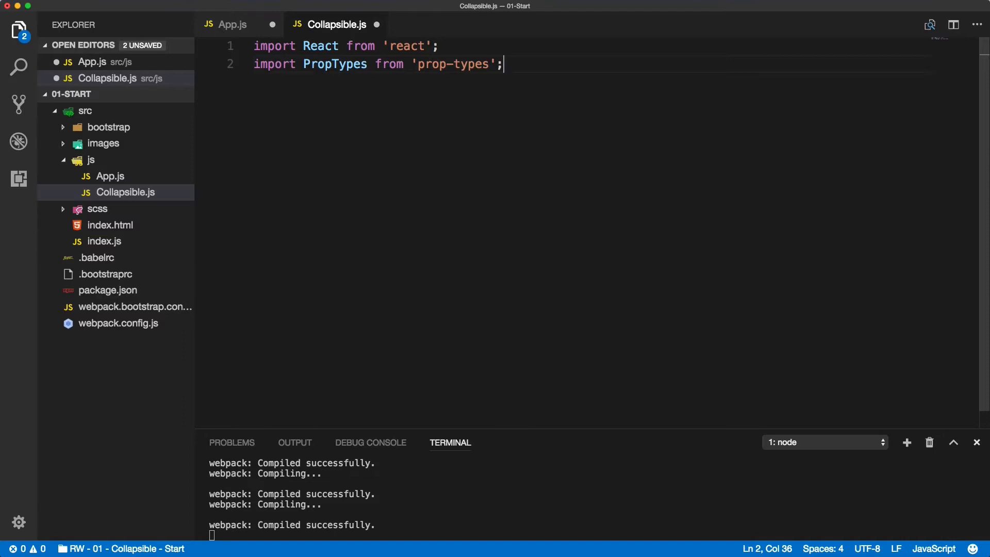
- Define class Collapsible extends React.Component and export it by default
{"action": "type", "text": "cla"}
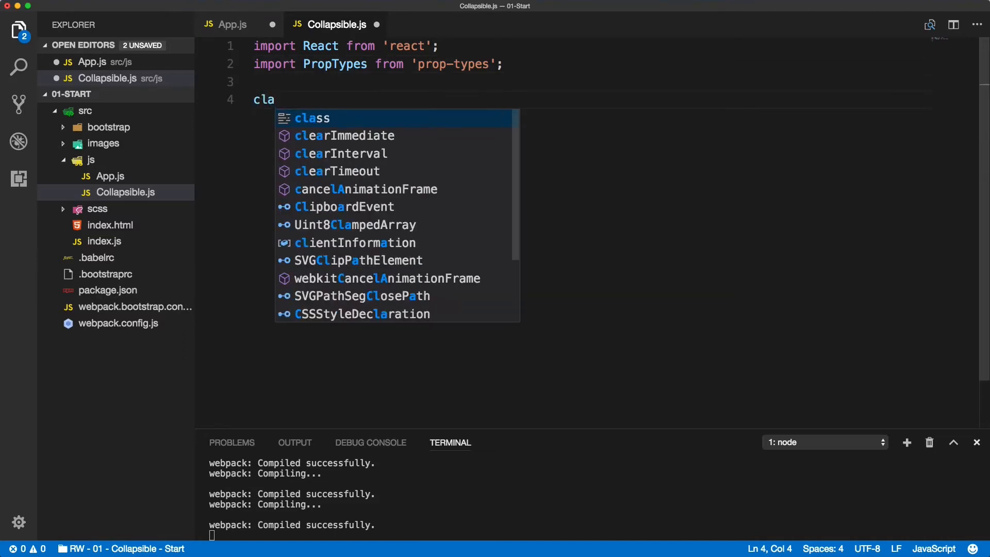
{"action": "type", "text": "ss Collapsible"}
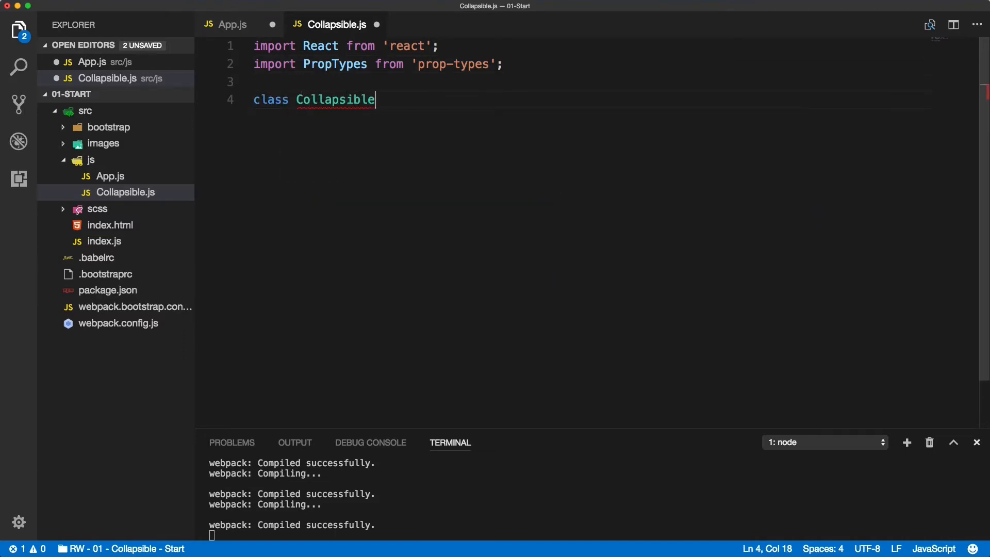
{"action": "type", "text": "extends R"}
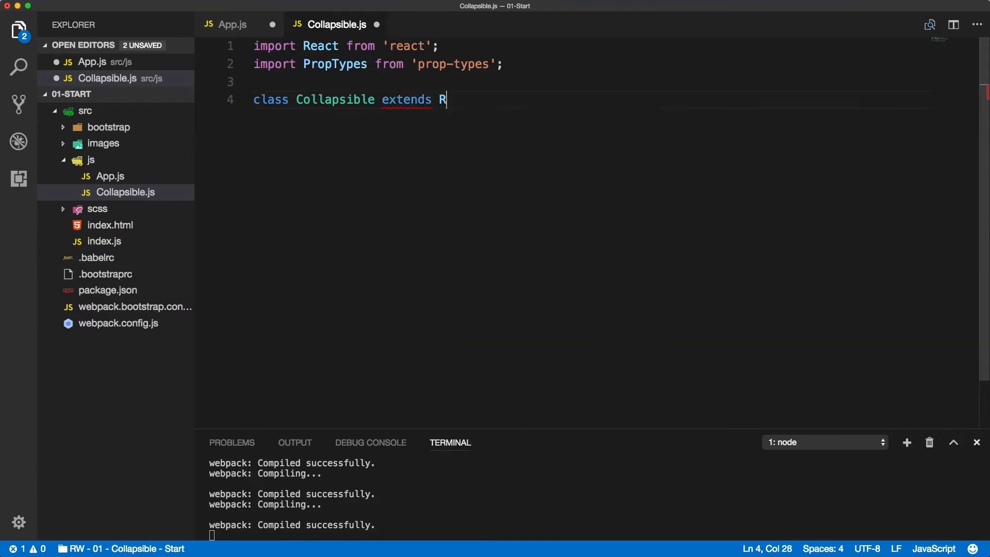
{"action": "type", "text": "eact.Component"}
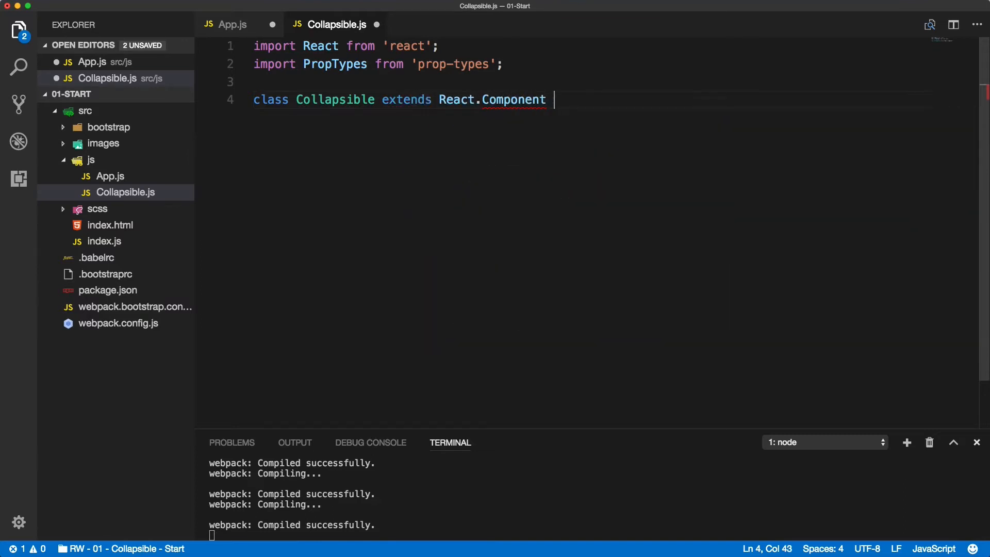
{"action": "type", "text": "{"}
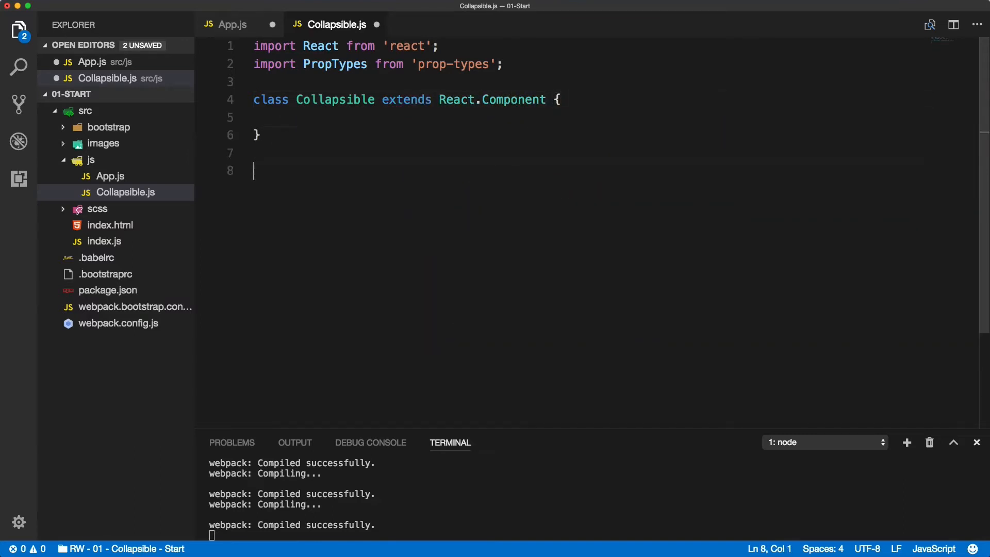
{"action": "type", "text": "export defau"}
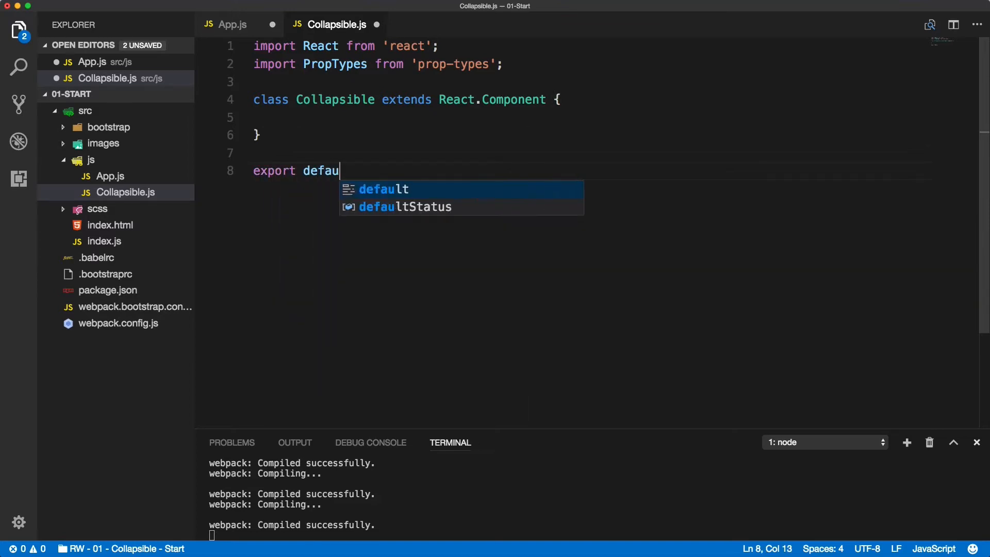
{"action": "type", "text": "lt Collapsible;"}
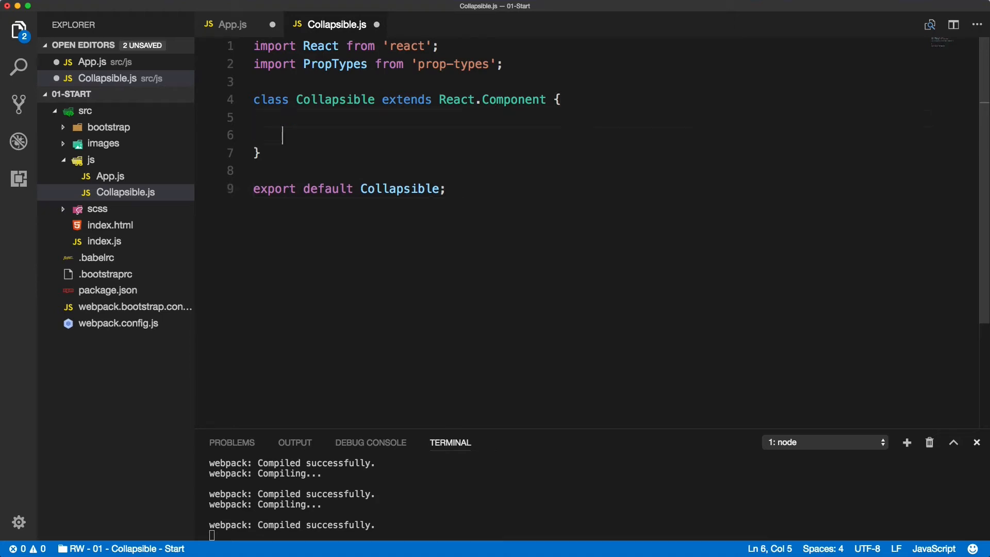
- Make render return a <p> paragraph containing 'text', then select all code
{"action": "type", "text": "render(){"}
{"action": "type", "text": "retu"}
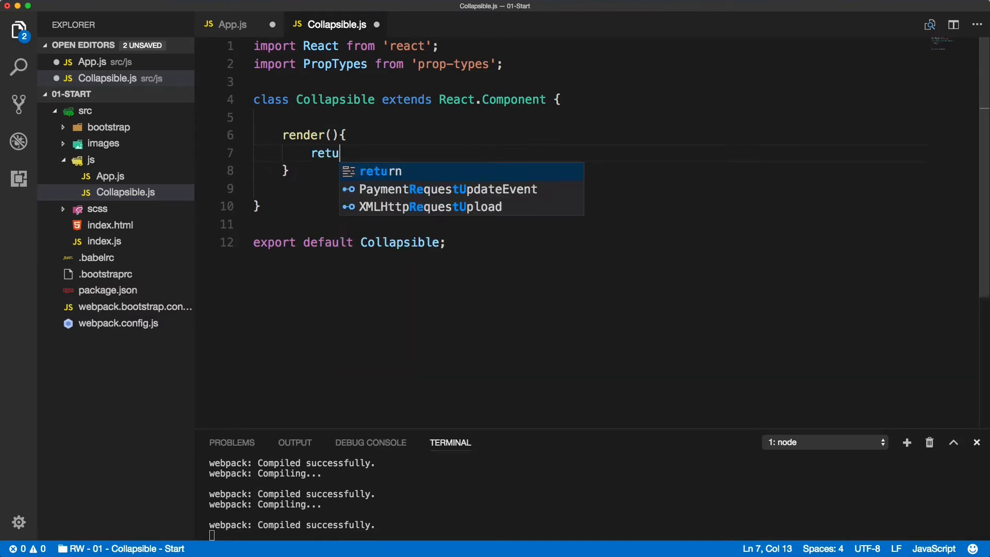
{"action": "type", "text": "rn"}
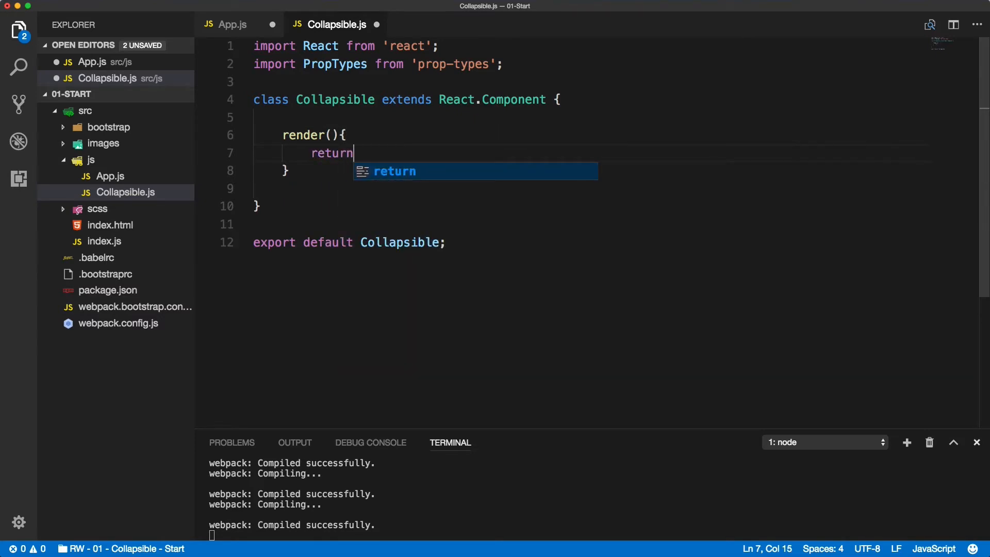
{"action": "type", "text": "("}
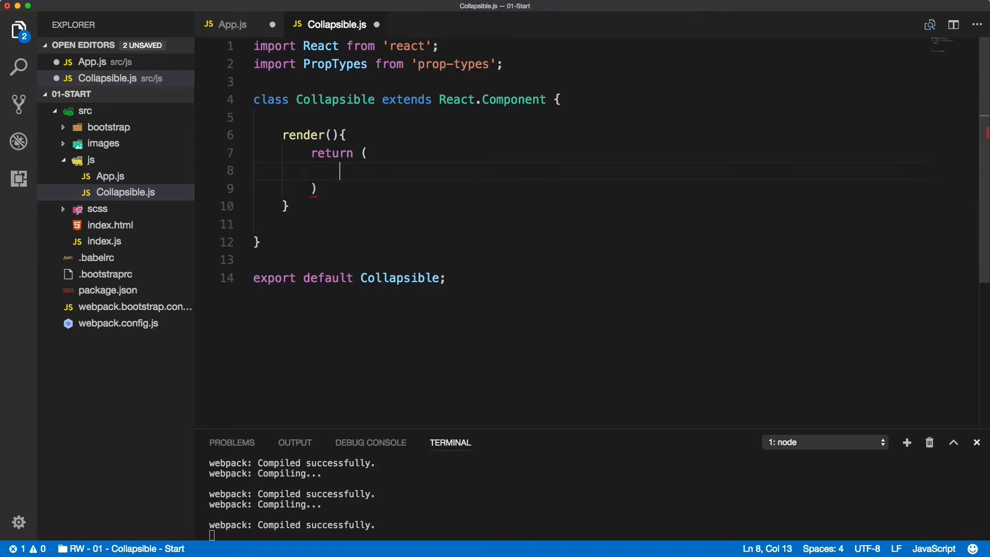
{"action": "type", "text": "<p></p>"}
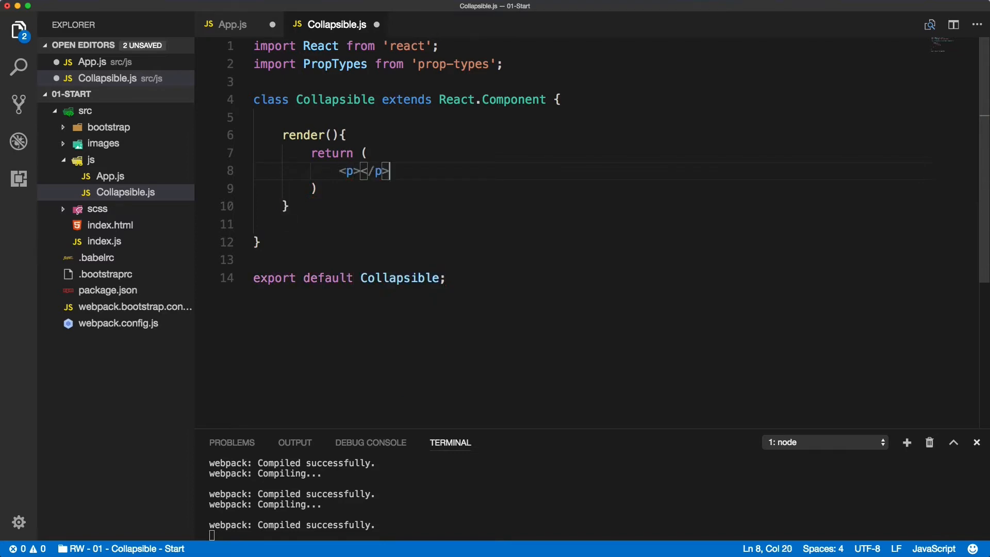
{"action": "type", "text": "text"}
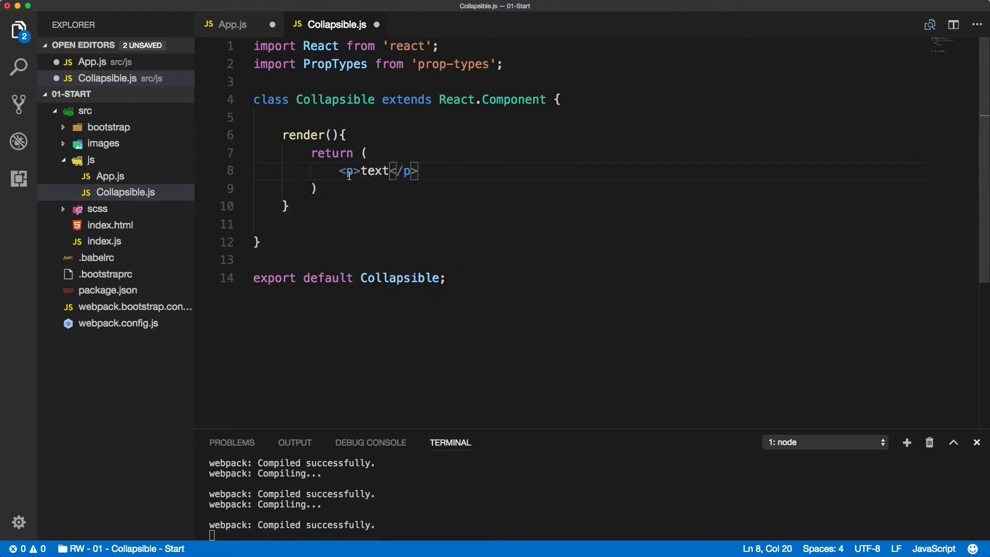
{"action": "key", "text": "cmd+a"}
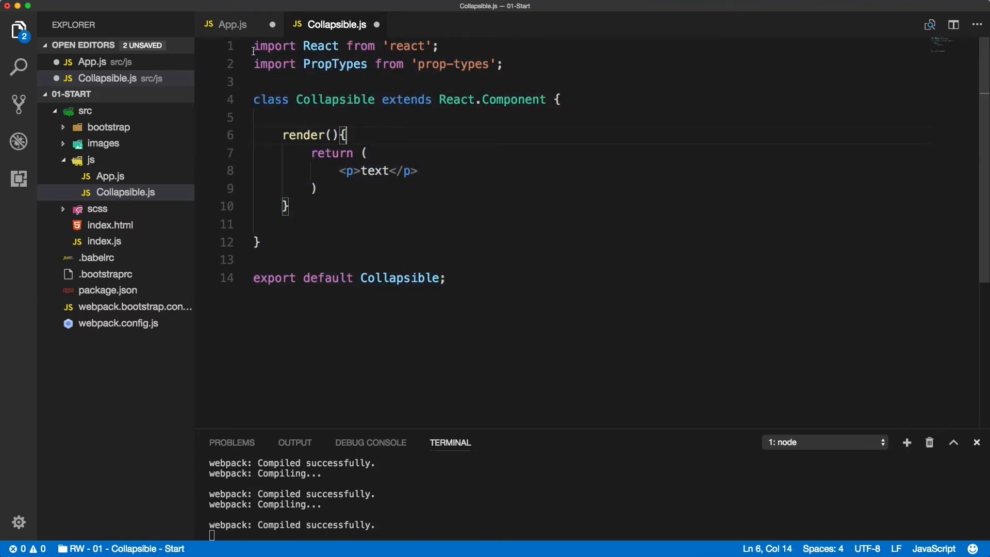
{"action": "mouse_move", "coordinate": [233, 29]}
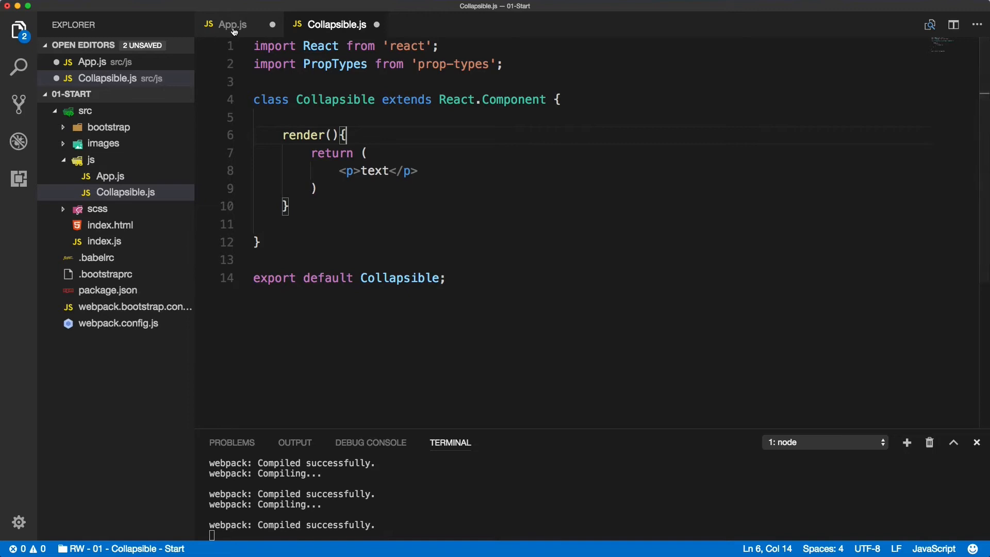
- Save Collapsible.js and begin the import Collapsible from './Collapsible' line in App.js
{"action": "left_click", "coordinate": [233, 24]}
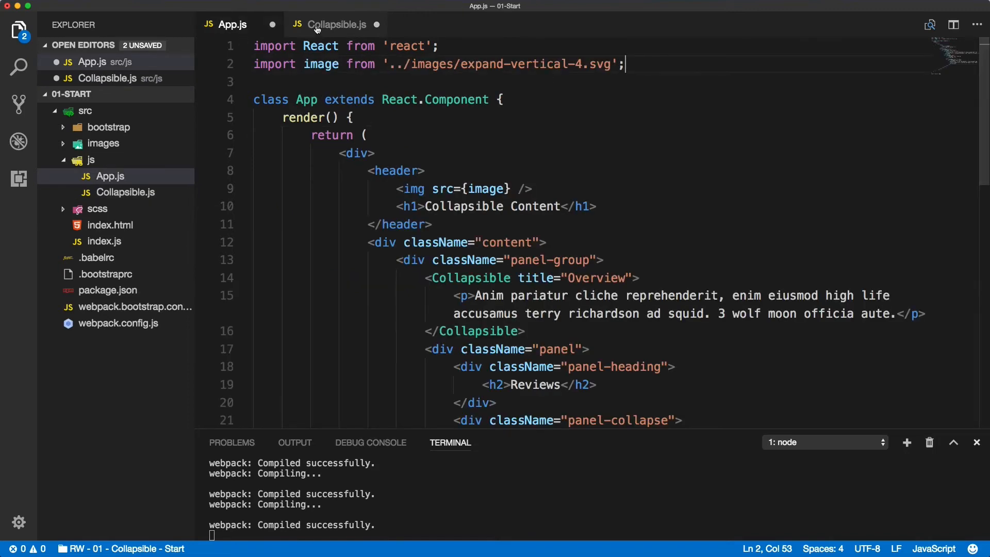
{"action": "left_click", "coordinate": [335, 24]}
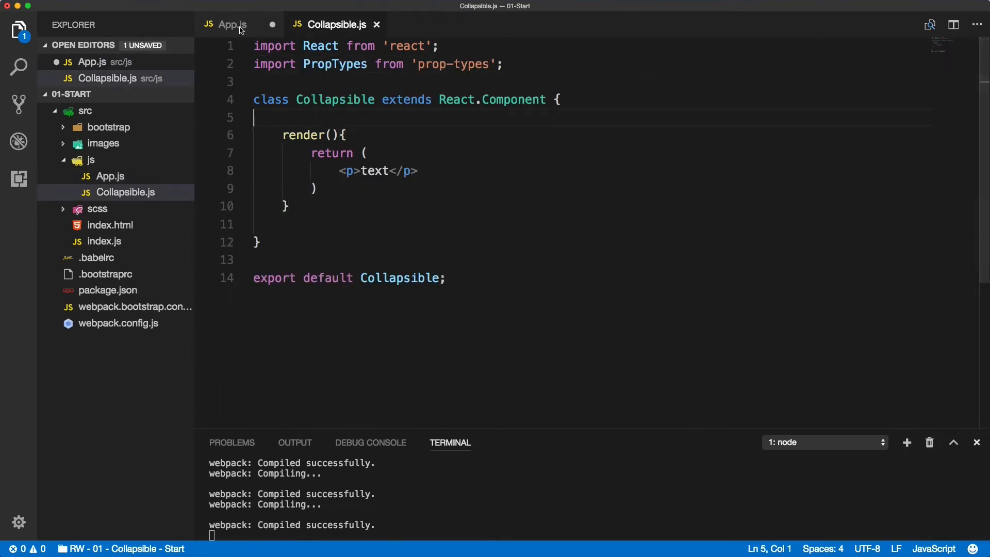
{"action": "left_click", "coordinate": [232, 24]}
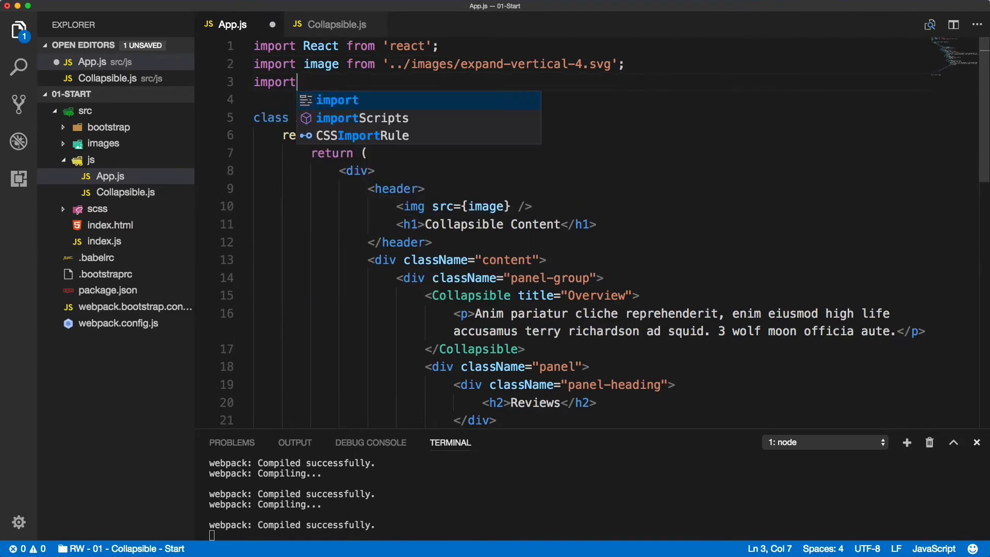
{"action": "type", "text": "Collapsible from './"}
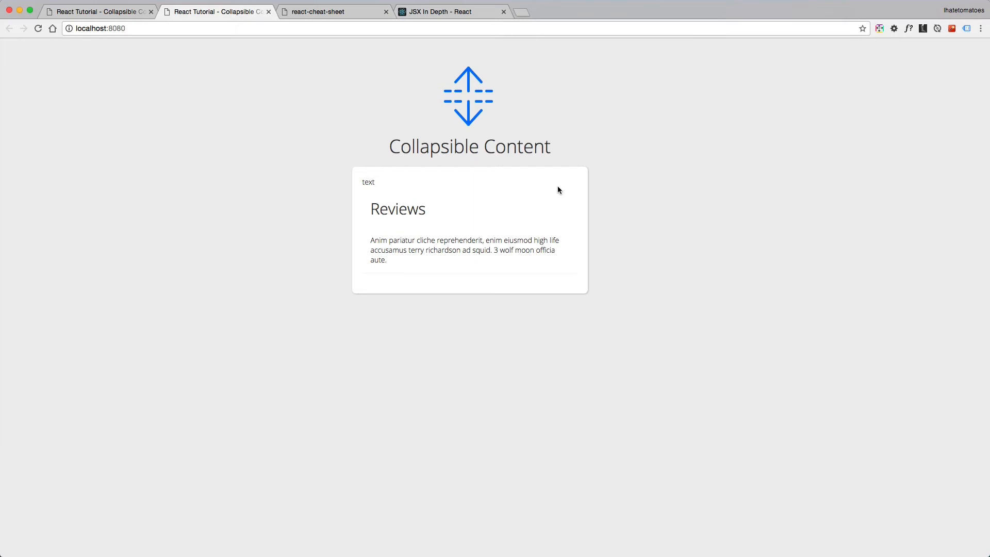
- Inspect the rendered 'text' paragraph in Chrome DevTools and view the React component tree
{"action": "right_click", "coordinate": [368, 182]}
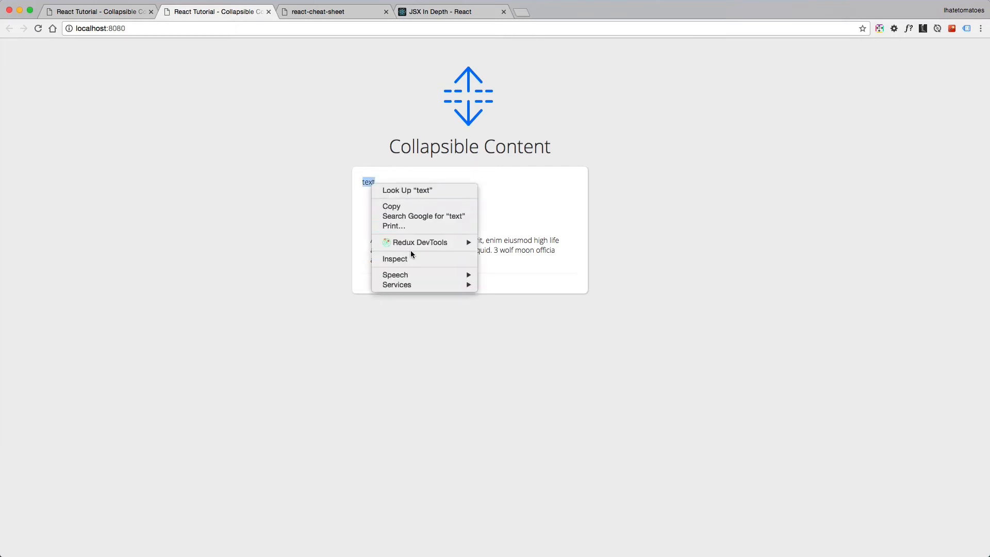
{"action": "left_click", "coordinate": [394, 259]}
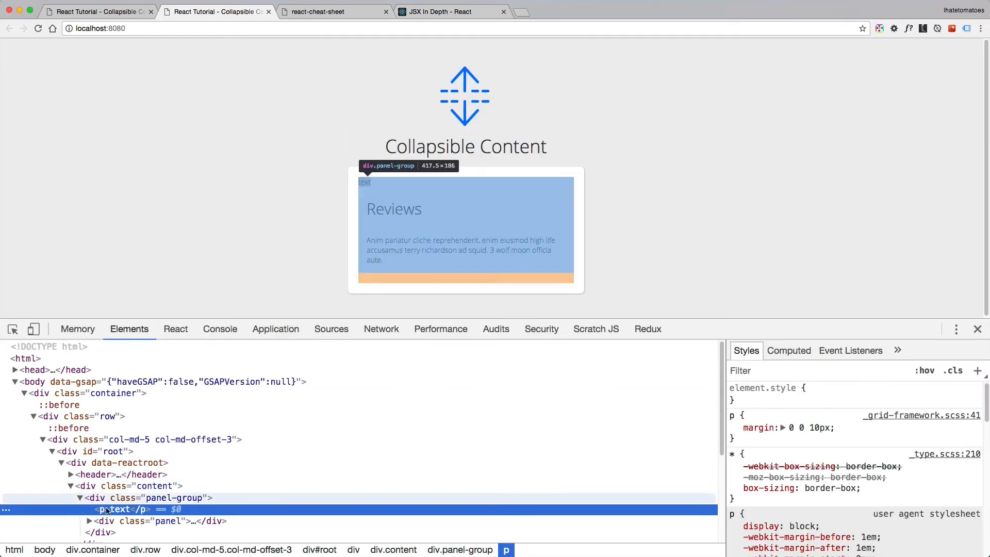
{"action": "left_click", "coordinate": [175, 328]}
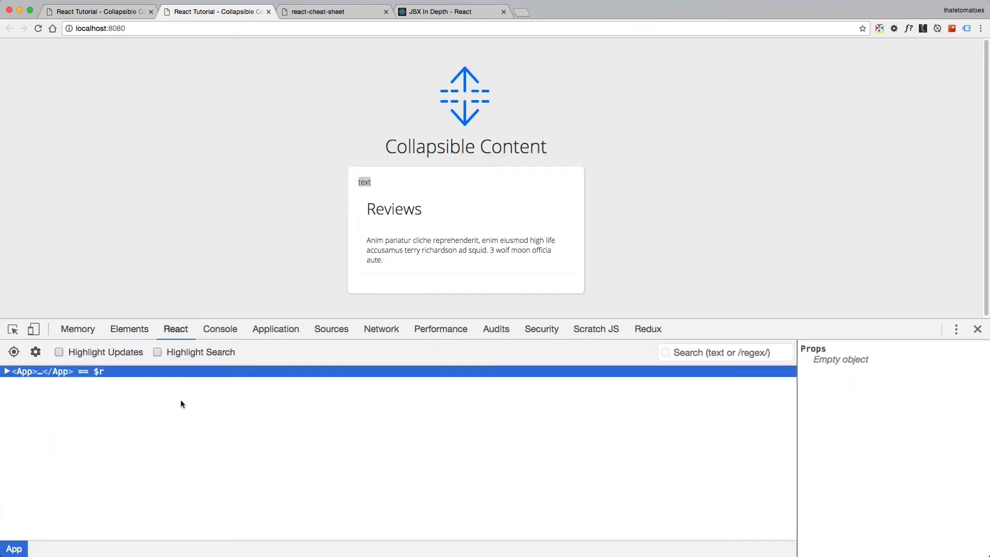
{"action": "left_click", "coordinate": [7, 371]}
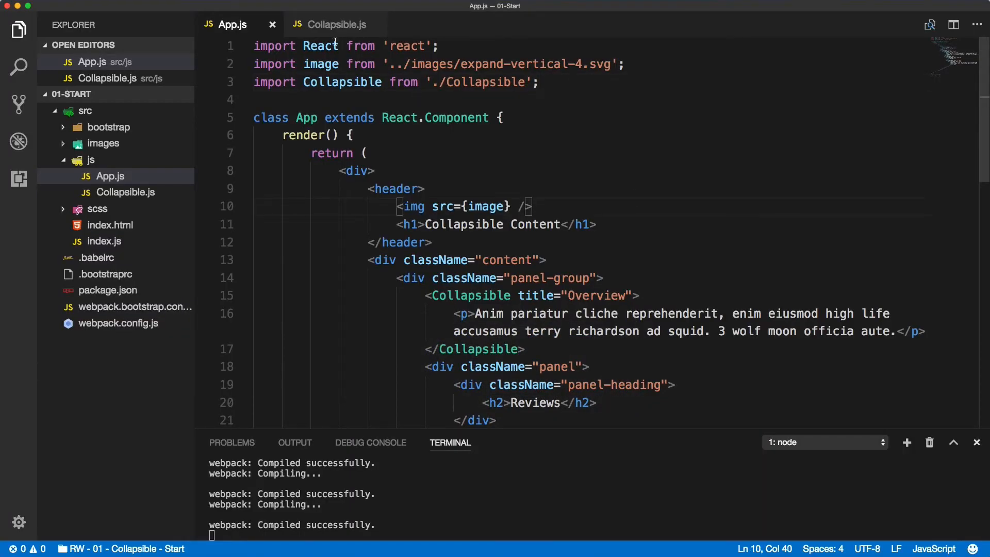
- In Collapsible.js render, destructure const {title, children} = this.props
{"action": "left_click", "coordinate": [333, 24]}
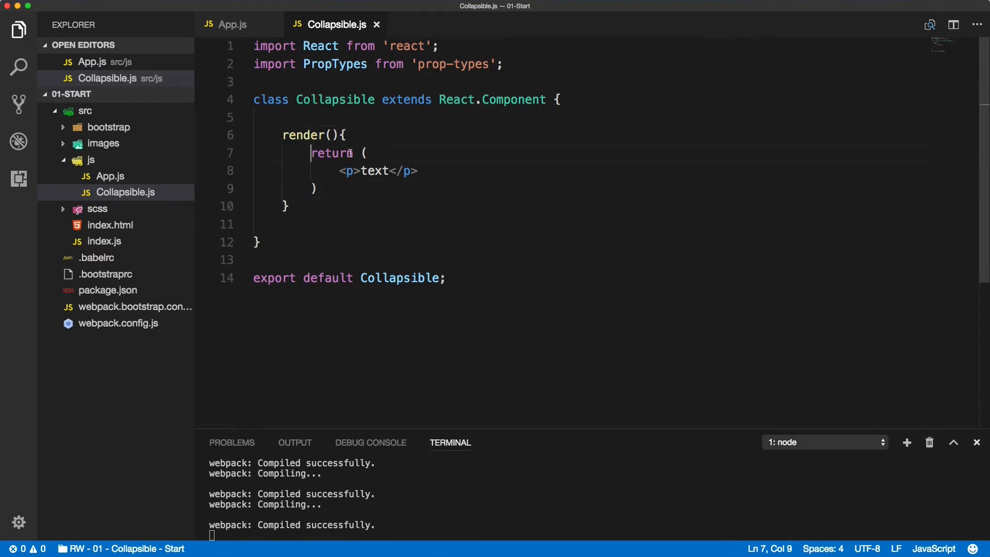
{"action": "type", "text": "c"}
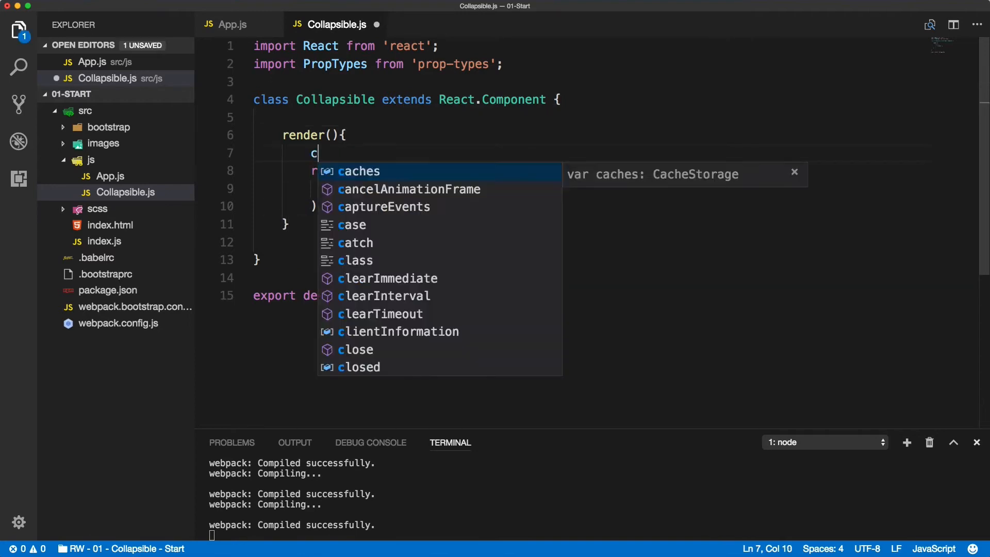
{"action": "type", "text": "onst {title}"}
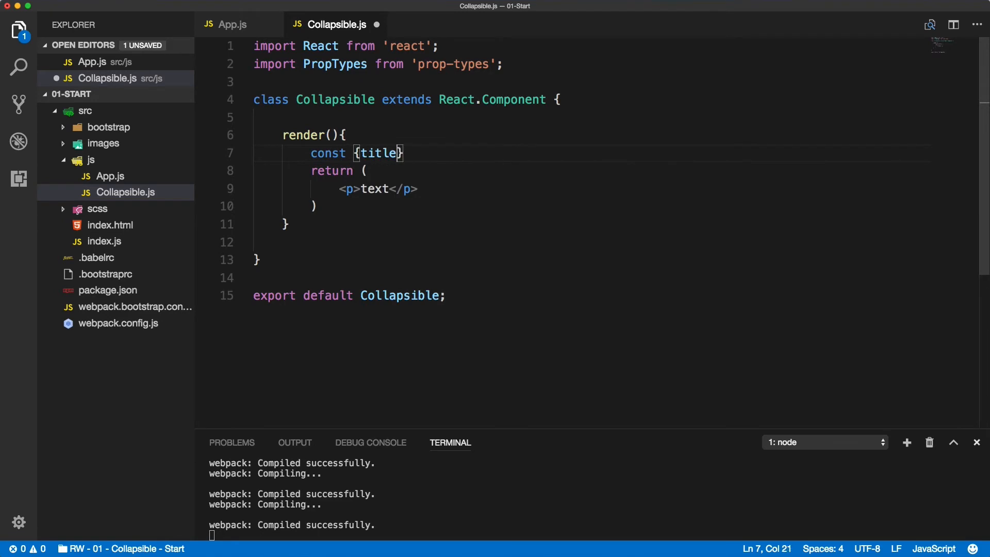
{"action": "type", "text": ", children"}
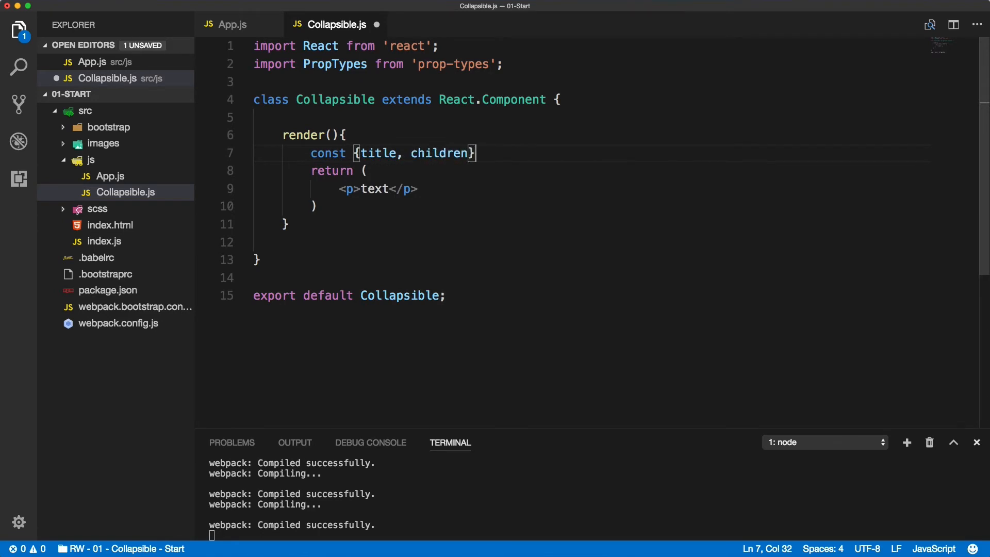
{"action": "type", "text": "= this.props;"}
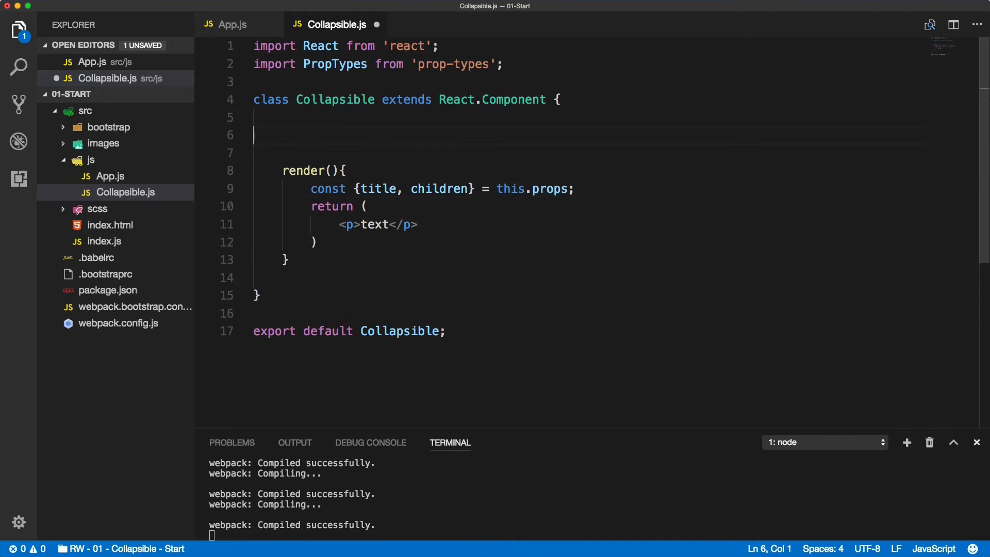
- Add a constructor(props) to Collapsible that calls super(props)
{"action": "type", "text": "constructor()"}
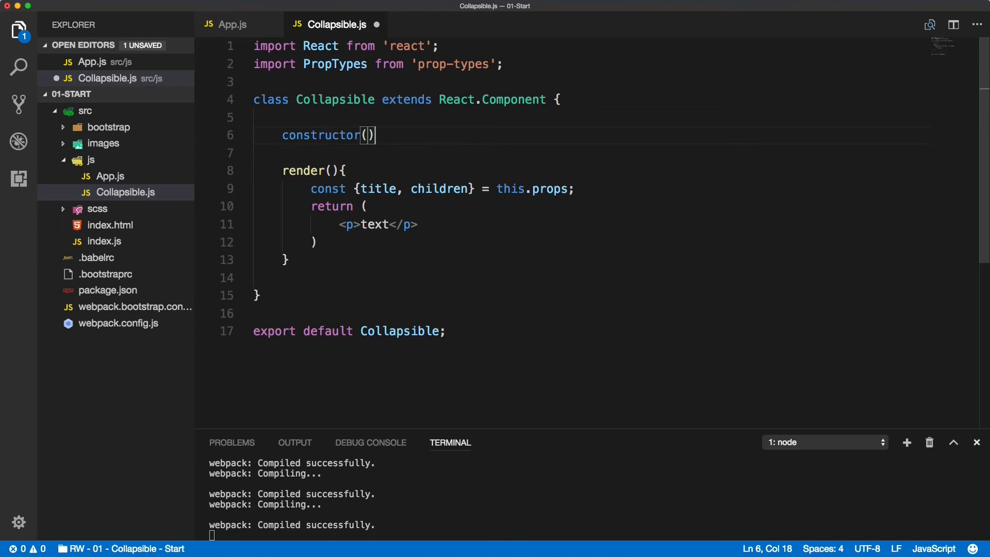
{"action": "type", "text": "{"}
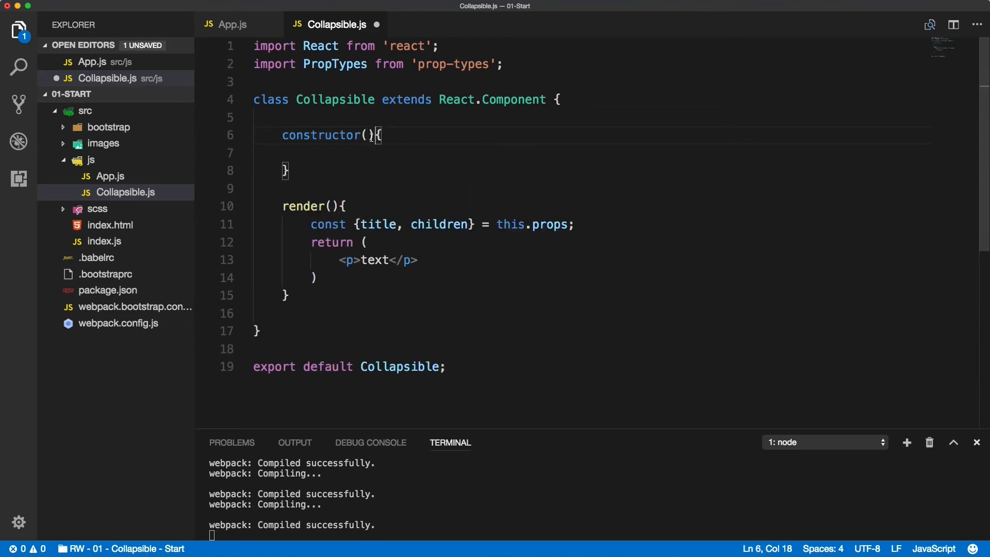
{"action": "type", "text": "props"}
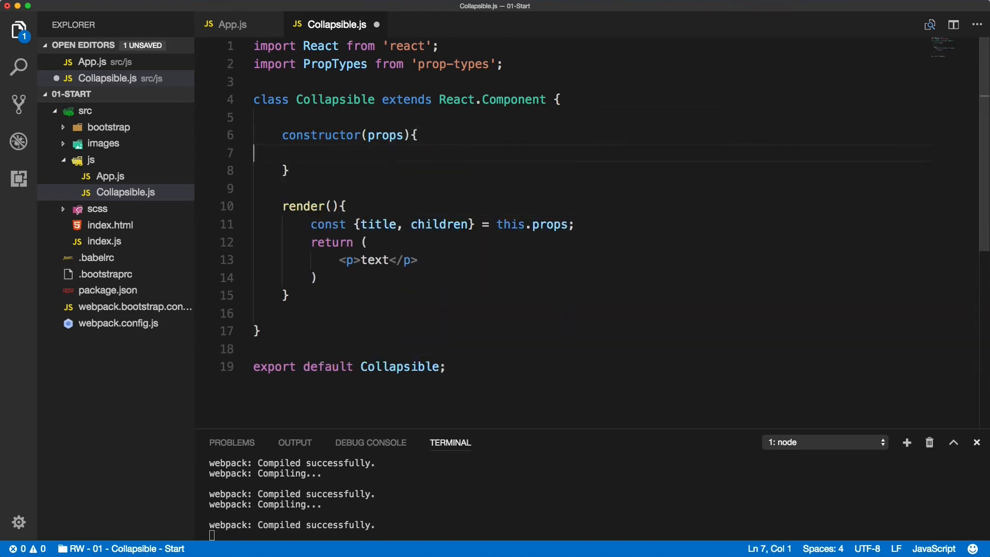
{"action": "type", "text": "super(props"}
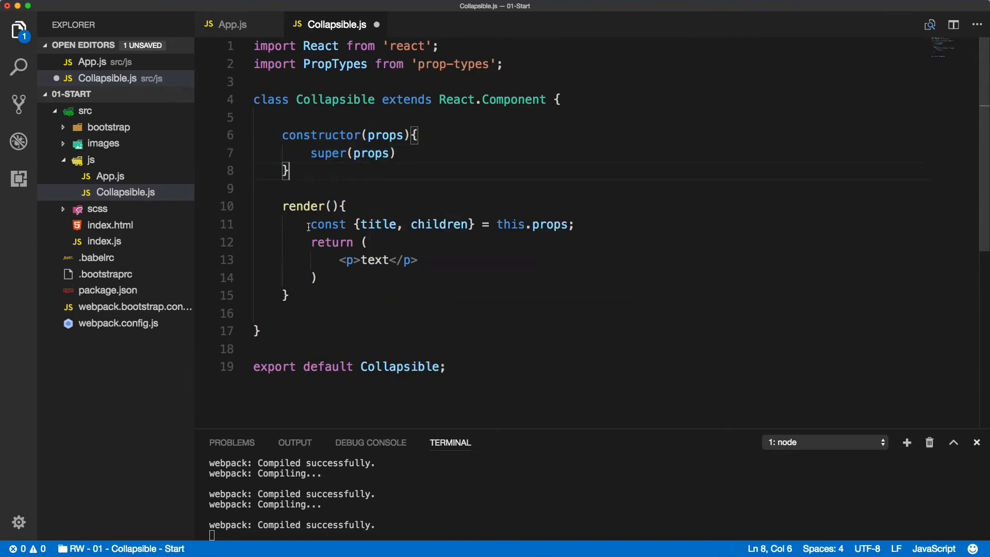
{"action": "left_click_drag", "start_coordinate": [310, 225], "coordinate": [574, 224]}
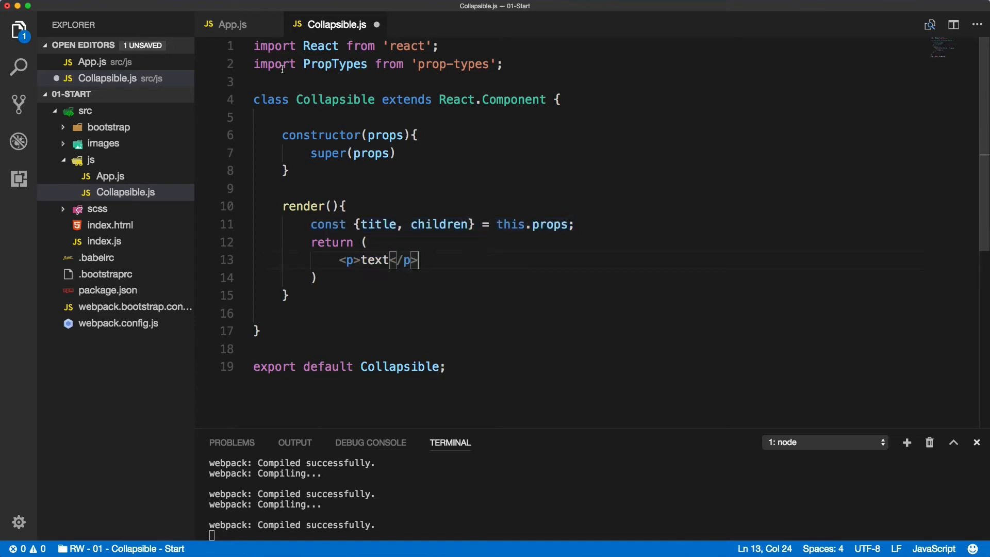
{"action": "left_click", "coordinate": [232, 24]}
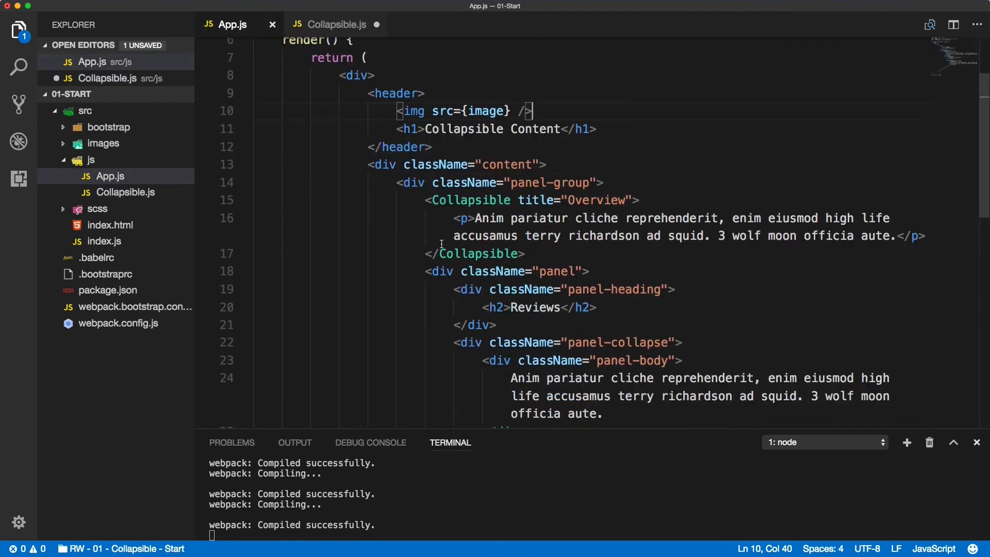
- Replace the Reviews heading and placeholder body in Collapsible.js with {title} and {children}
{"action": "scroll", "scroll_direction": "down", "scroll_amount": 3}
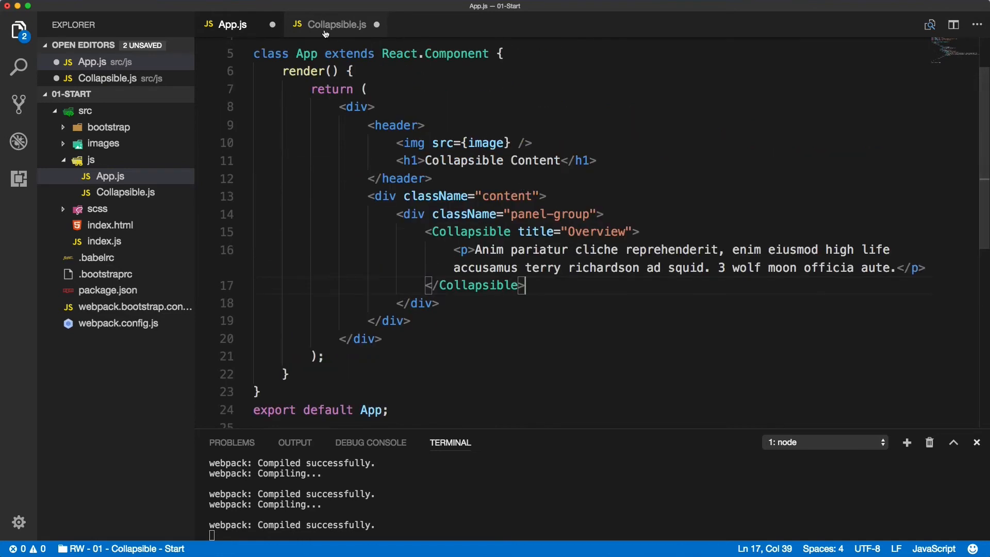
{"action": "left_click", "coordinate": [336, 24]}
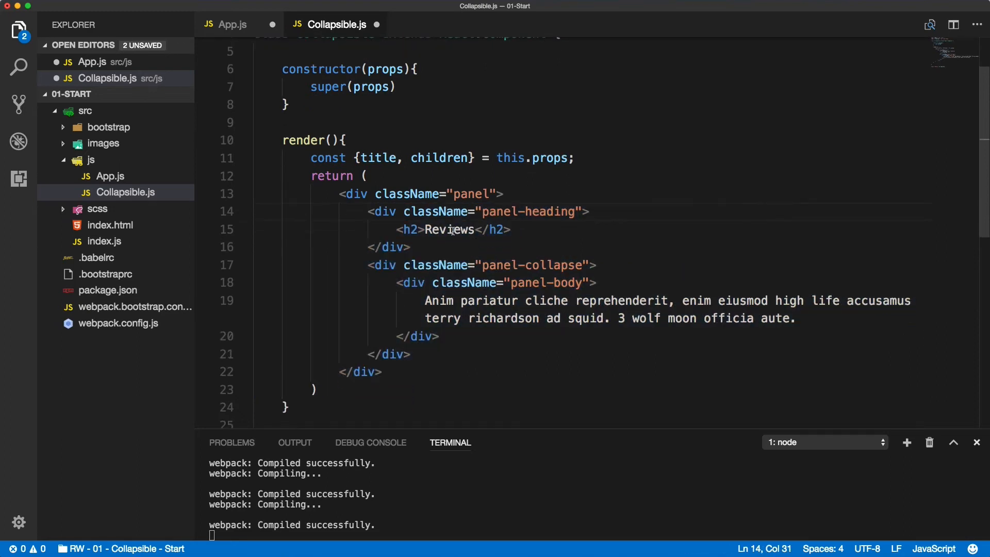
{"action": "double_click", "coordinate": [449, 229]}
{"action": "type", "text": "{title}"}
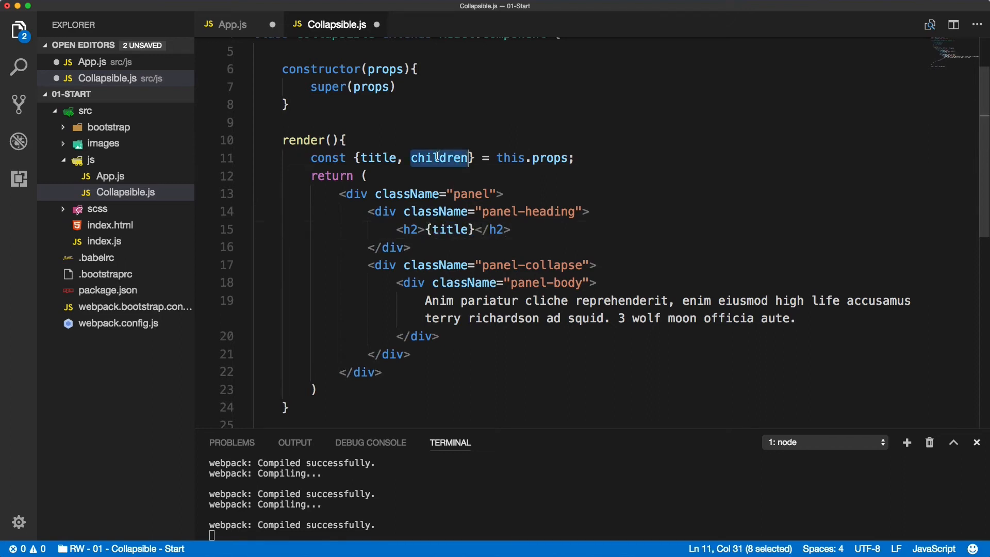
{"action": "left_click_drag", "start_coordinate": [426, 301], "coordinate": [625, 318]}
{"action": "type", "text": "{"}
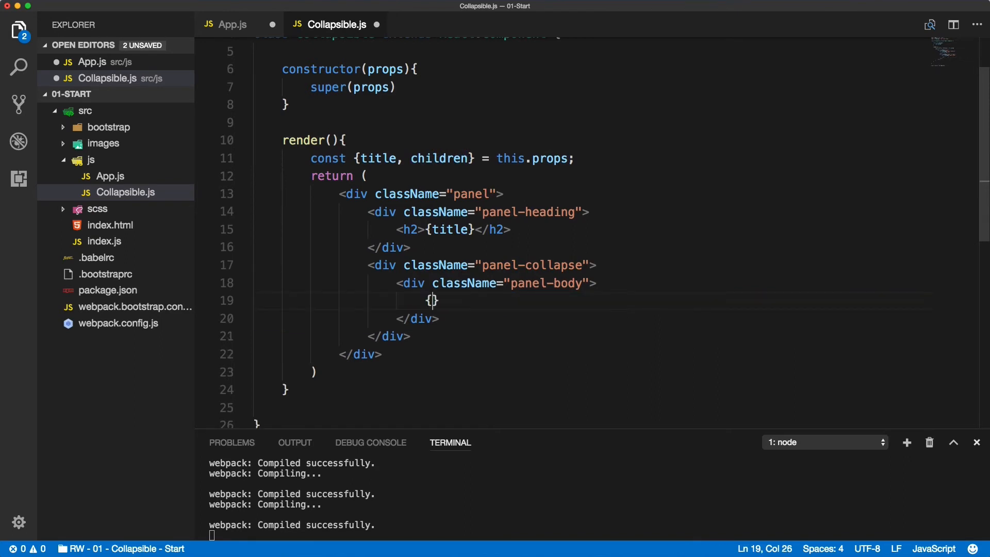
{"action": "type", "text": "children"}
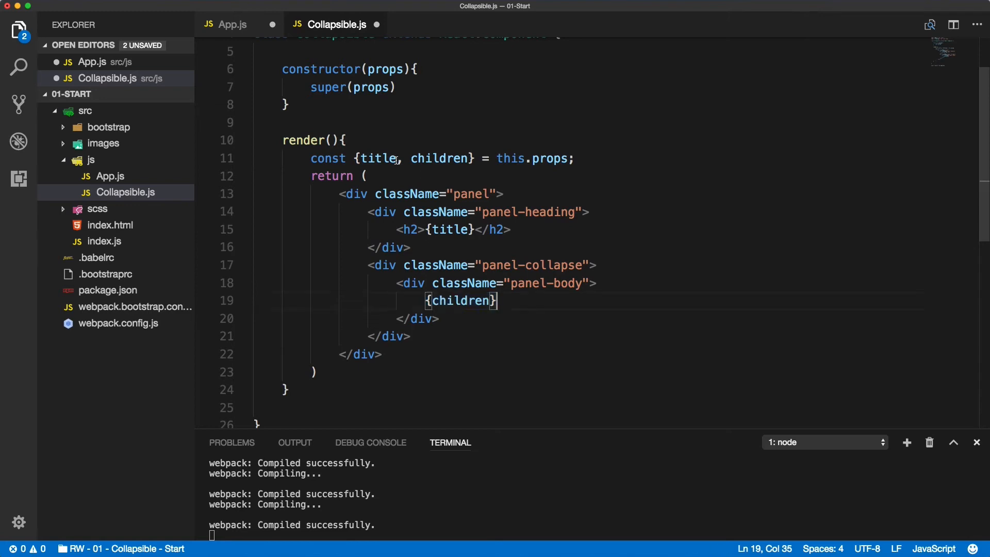
{"action": "left_click", "coordinate": [232, 24]}
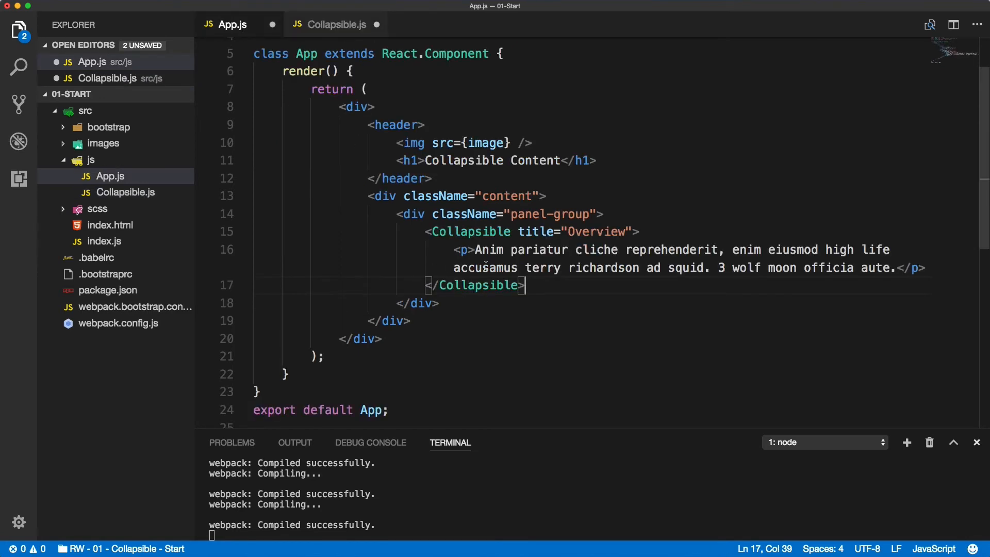
{"action": "left_click_drag", "start_coordinate": [453, 250], "coordinate": [903, 267]}
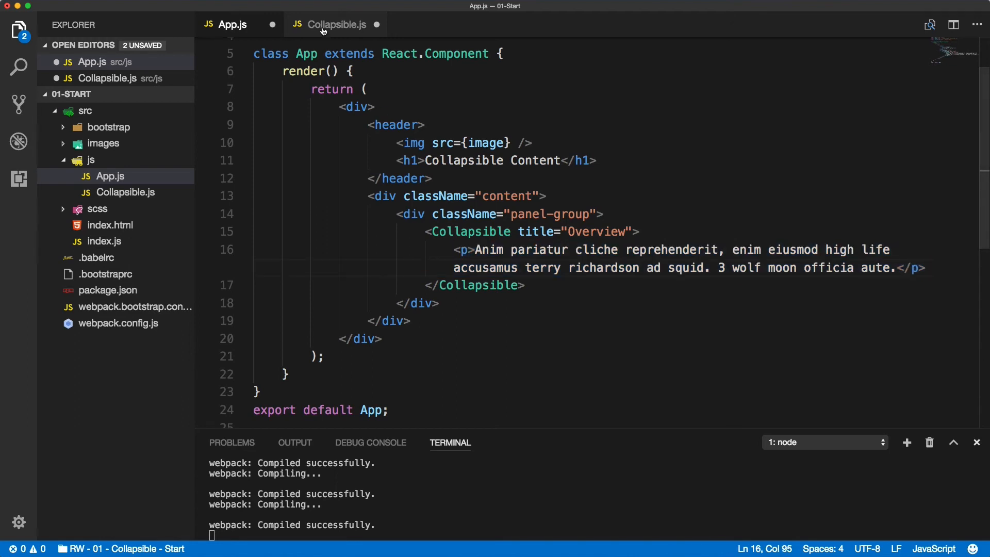
{"action": "left_click", "coordinate": [335, 25]}
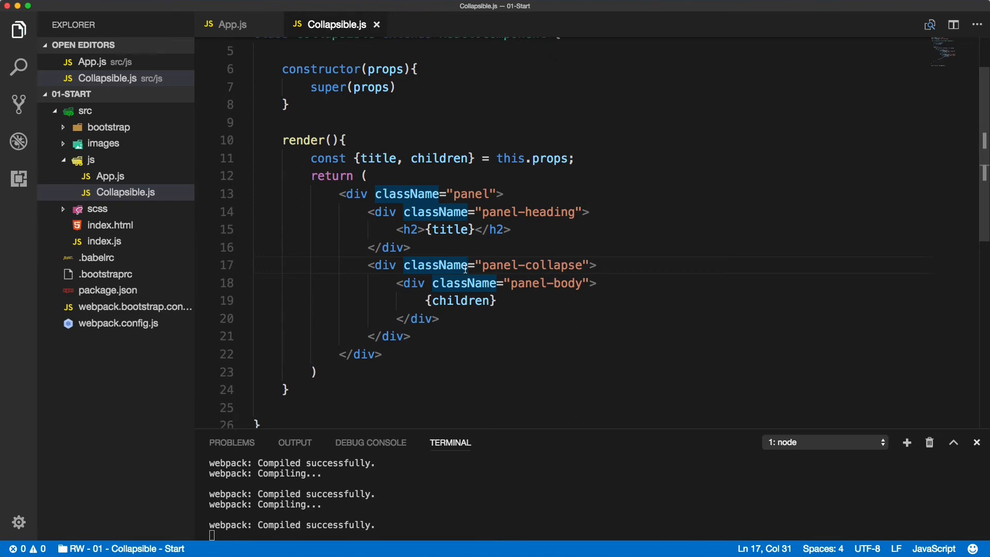
{"action": "mouse_move", "coordinate": [436, 265]}
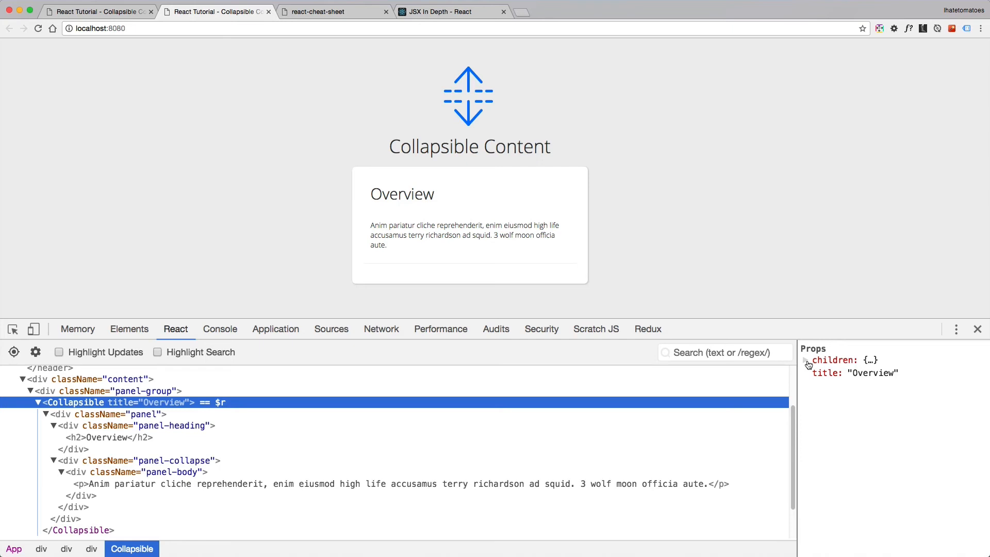
- Expand the Overview Collapsible's children prop in React DevTools
{"action": "left_click", "coordinate": [805, 360]}
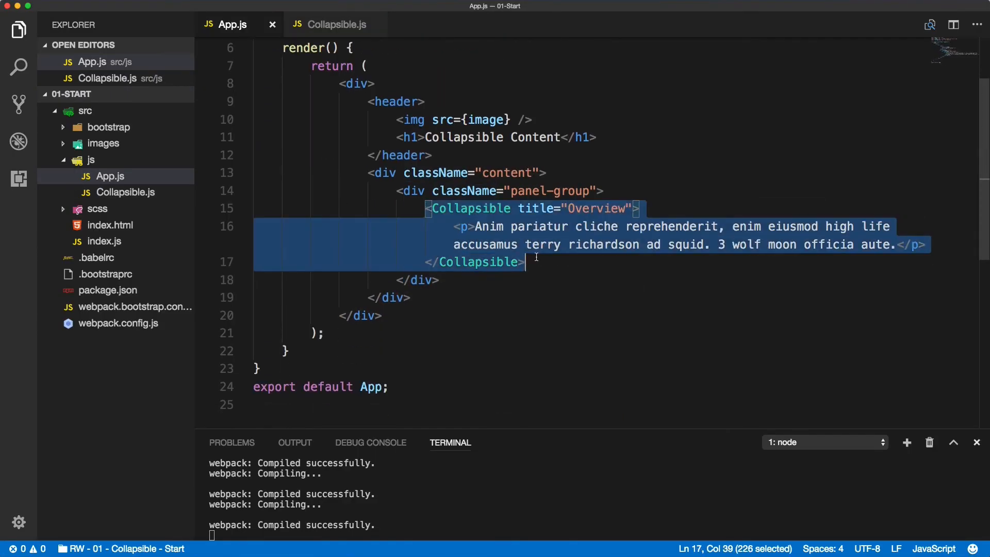
- Paste copies of the Overview Collapsible, retitle one Software with new filler text, and save
{"action": "key", "text": "cmd+v"}
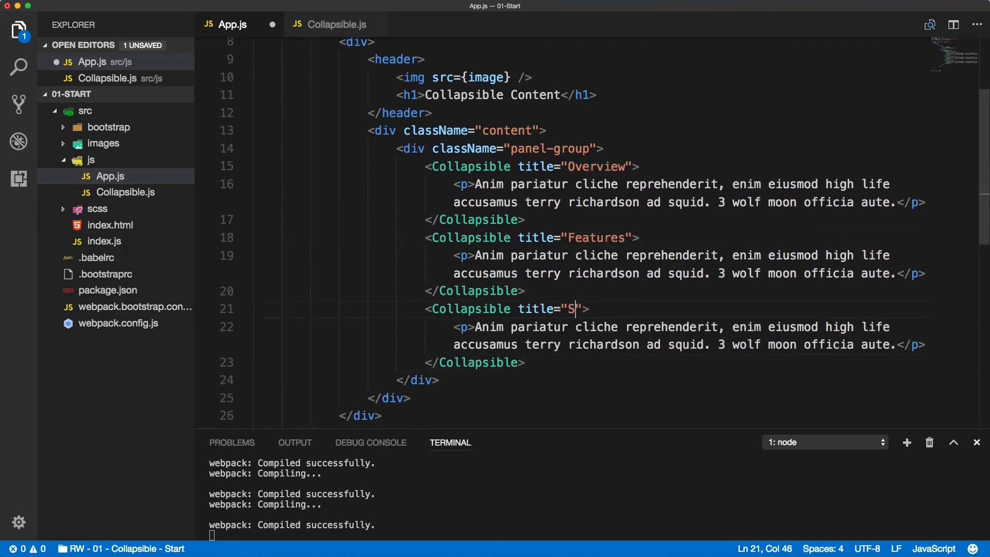
{"action": "type", "text": "oftware"}
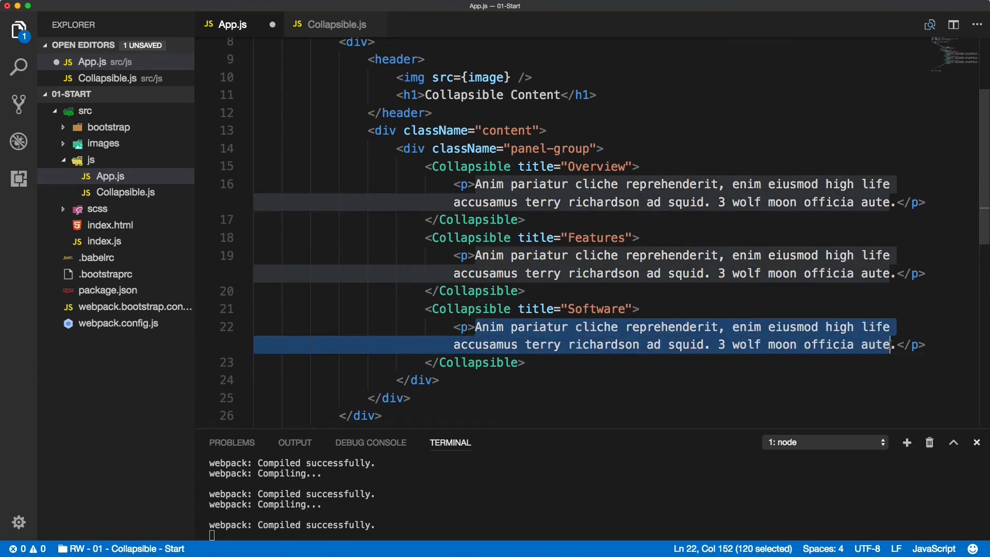
{"action": "key", "text": "Delete"}
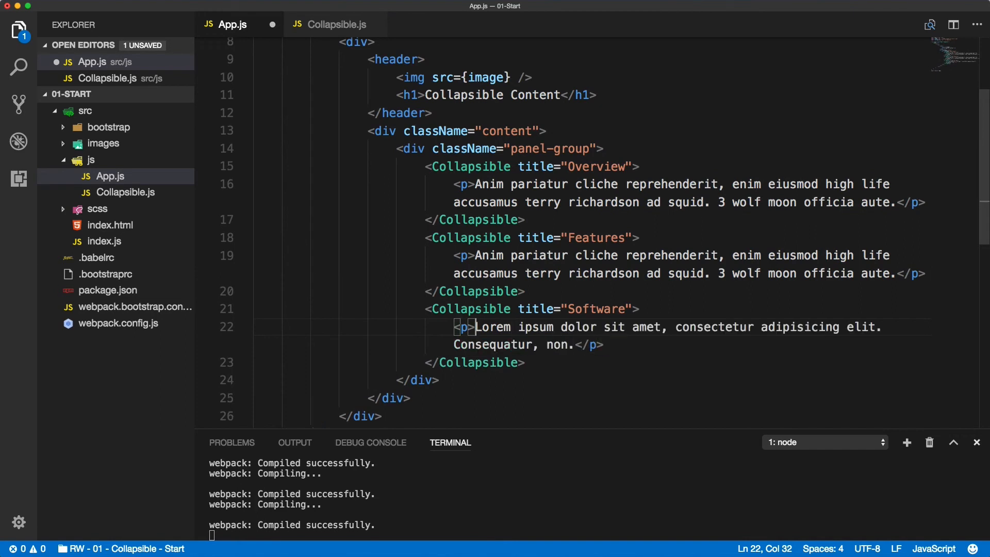
{"action": "key", "text": "cmd+tab"}
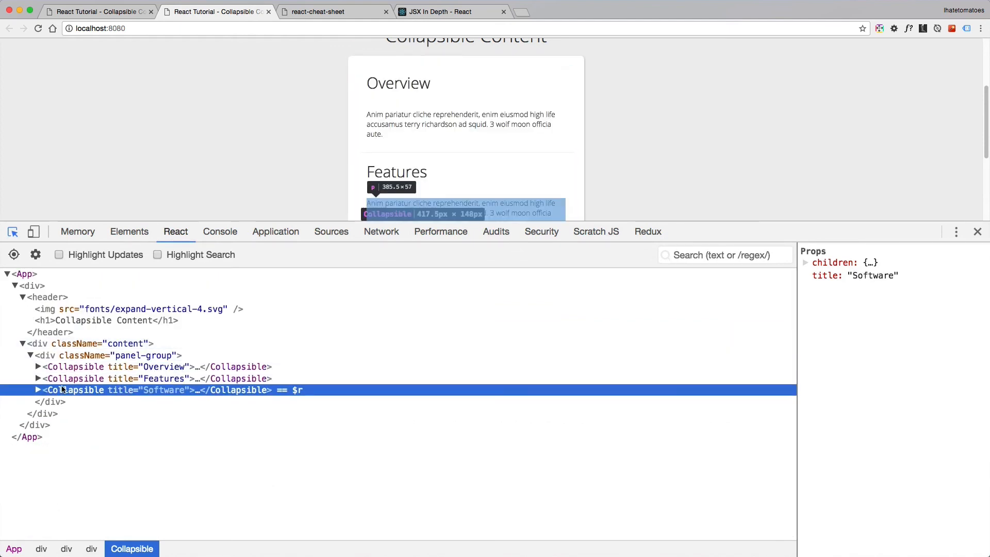
- Select the Software Collapsible in React DevTools to view its props
{"action": "left_click", "coordinate": [37, 390]}
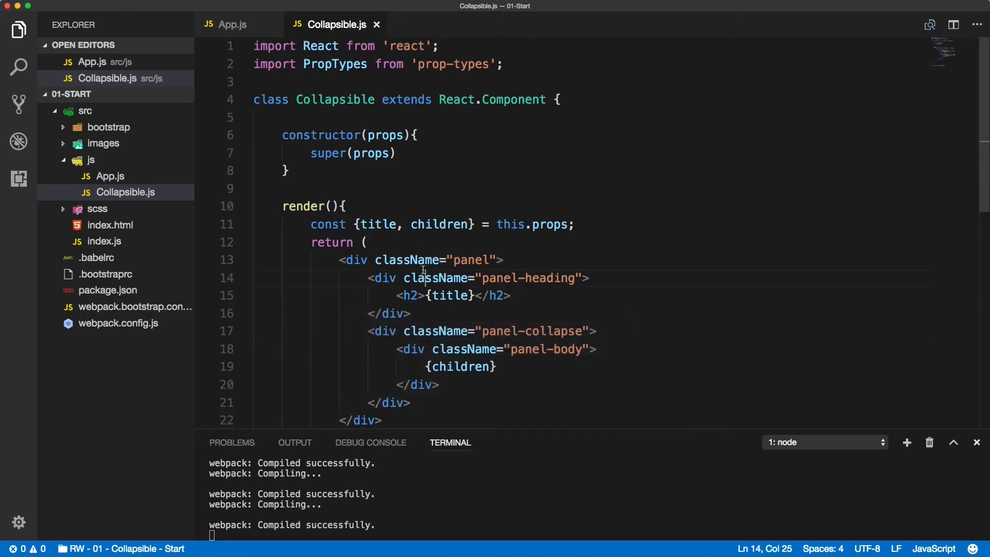
- Add Collapsible.propTypes with title: PropTypes.string below the class, fixing the name's capitalization
{"action": "scroll", "scroll_direction": "down", "scroll_amount": 3}
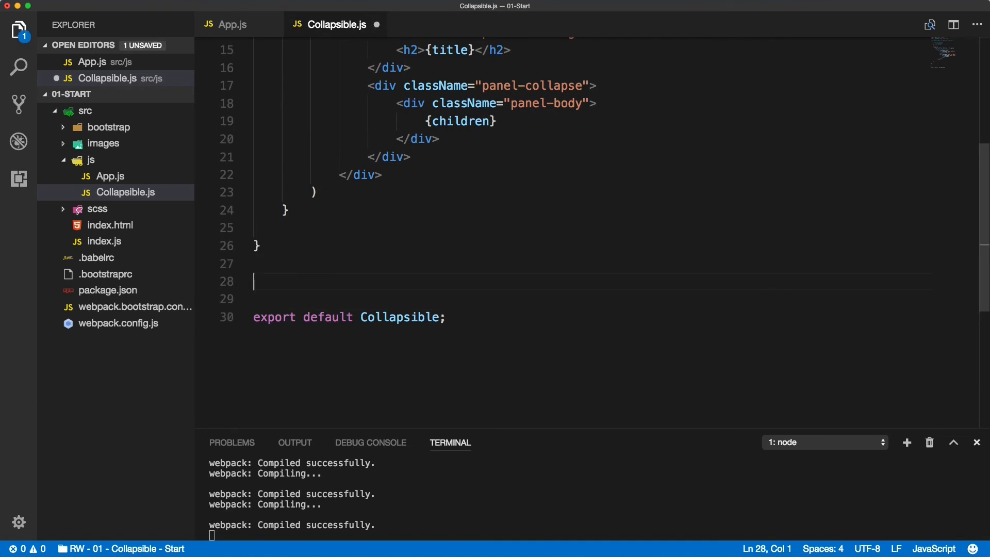
{"action": "type", "text": "Collapsible"}
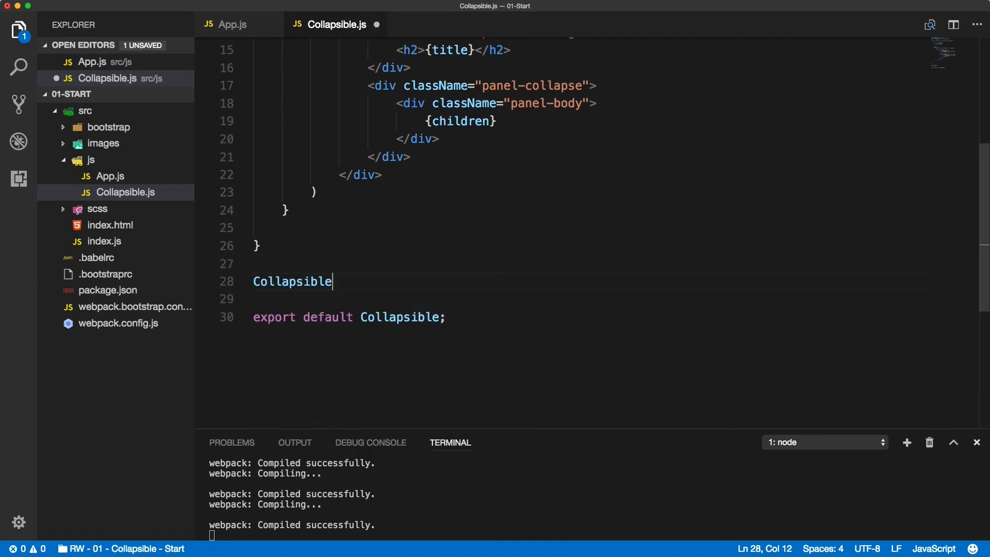
{"action": "type", "text": ".propT"}
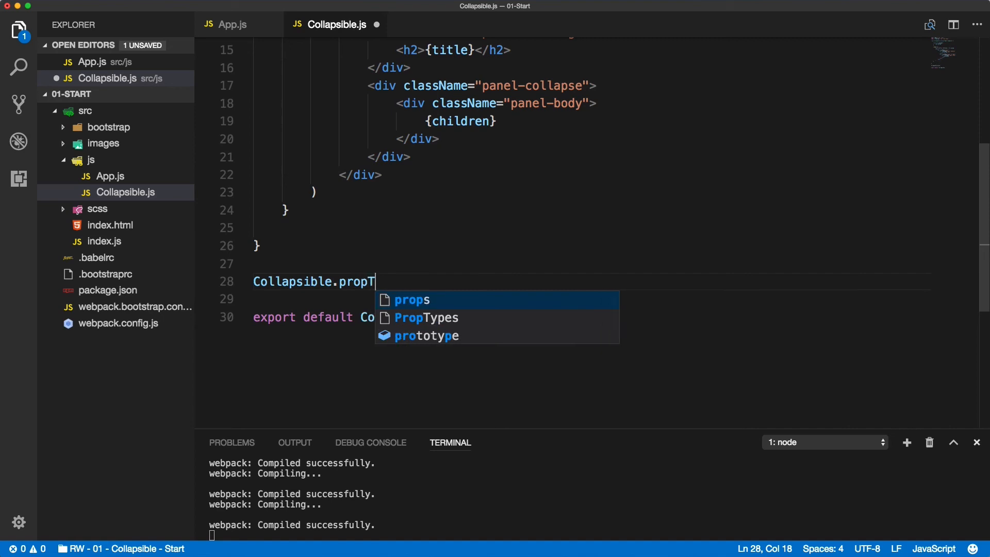
{"action": "type", "text": "ypes = {"}
{"action": "type", "text": "title:"}
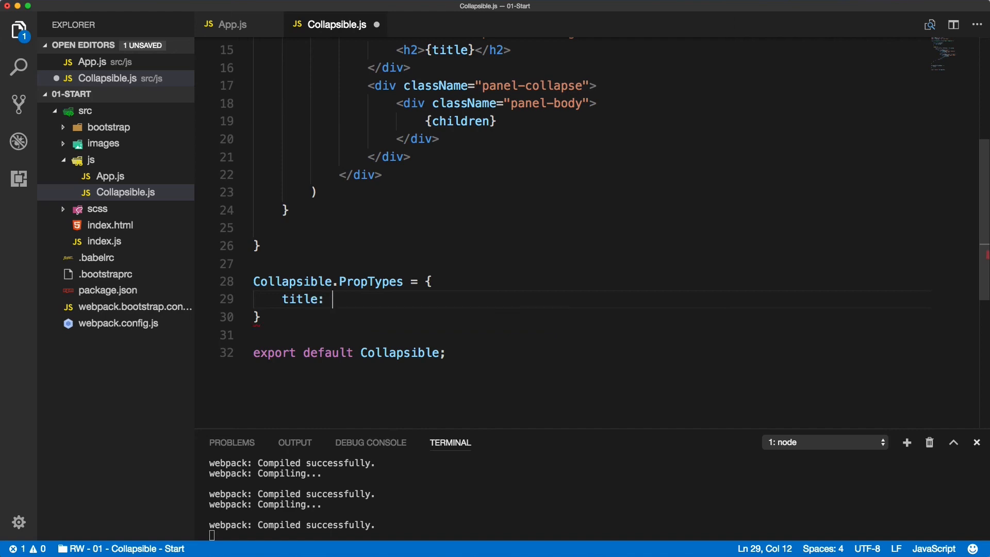
{"action": "type", "text": "PropTypes"}
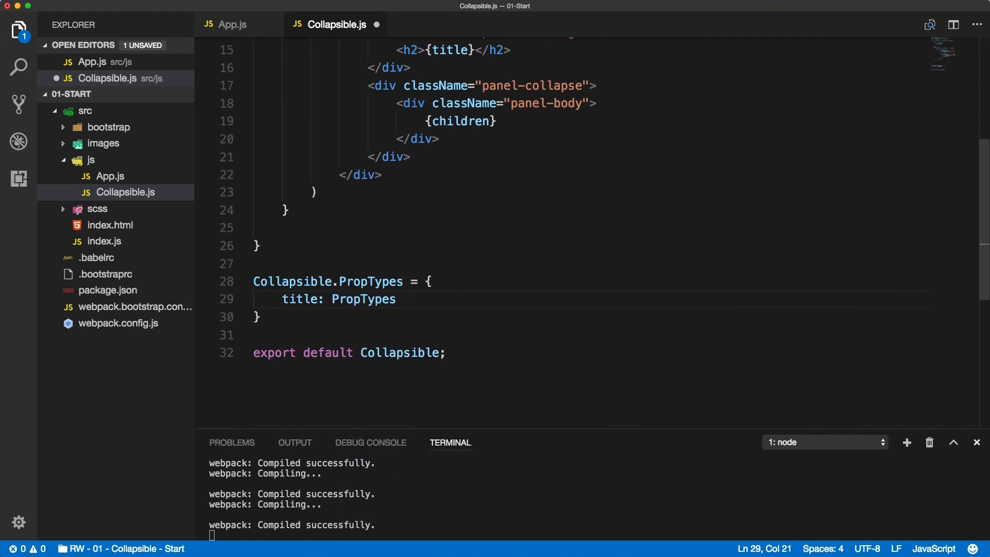
{"action": "type", "text": ".string,"}
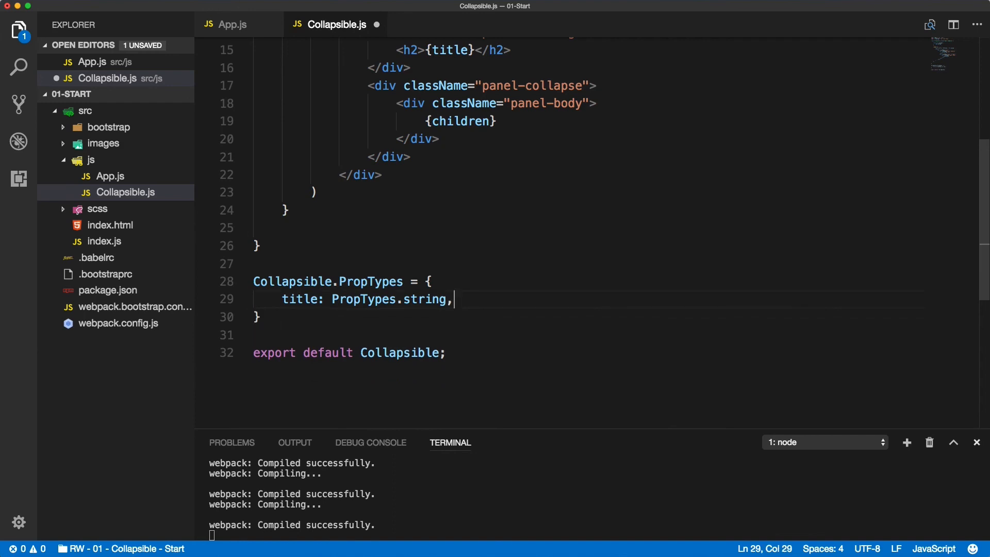
{"action": "double_click", "coordinate": [372, 281]}
{"action": "type", "text": "p"}
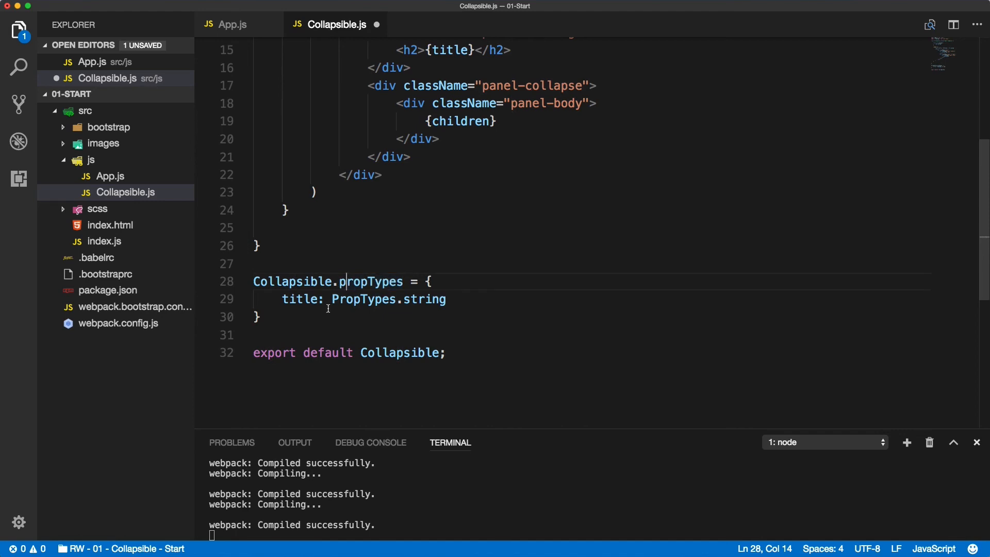
{"action": "key", "text": "enter"}
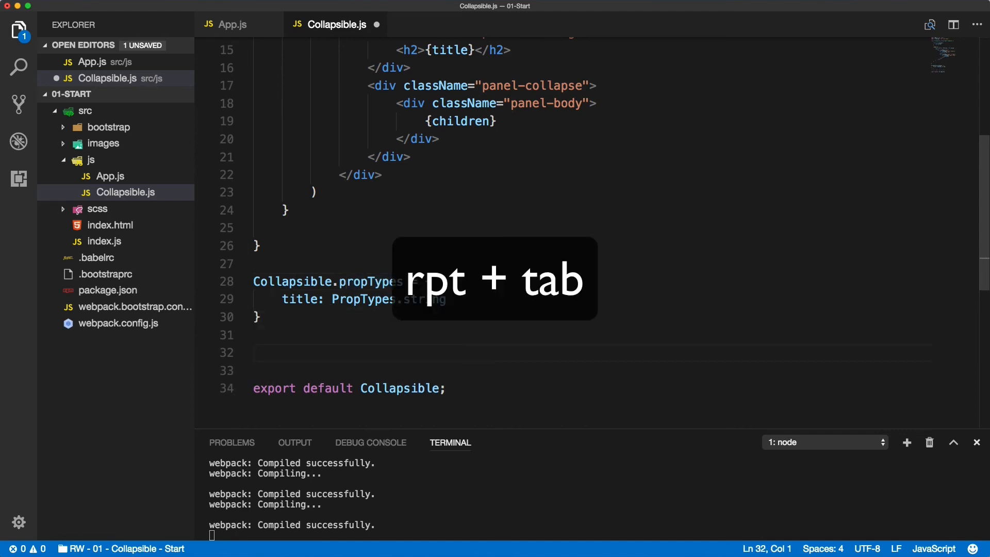
- Write Collapsible.propTypes with title: PropTypes.string, delete the old block, and save
{"action": "type", "text": ".propTypes = {"}
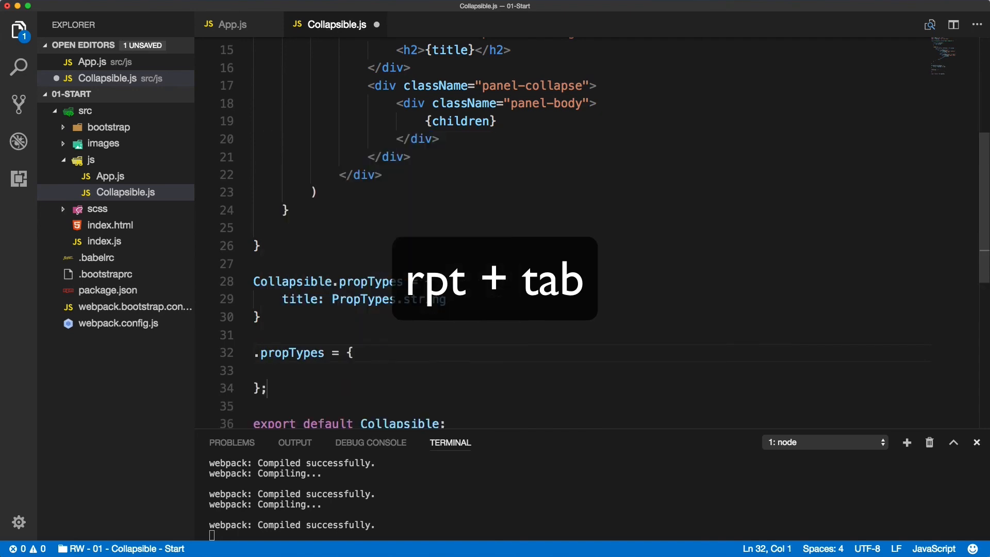
{"action": "type", "text": "Collap"}
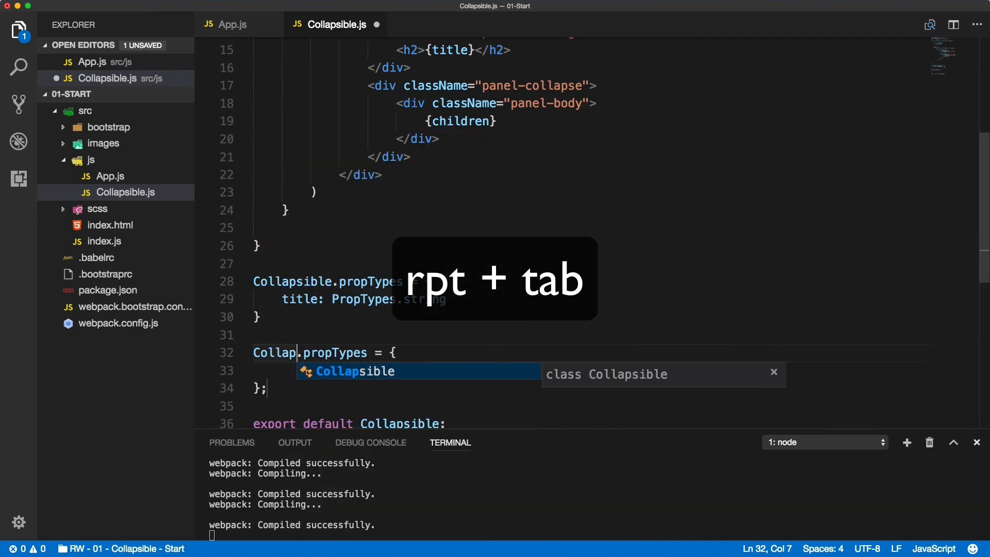
{"action": "key", "text": "Tab"}
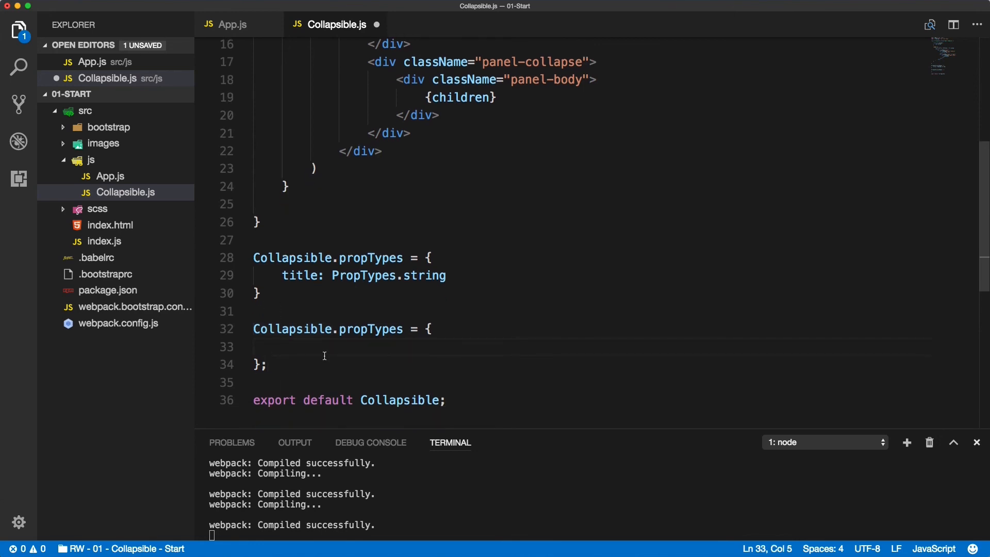
{"action": "type", "text": "title:"}
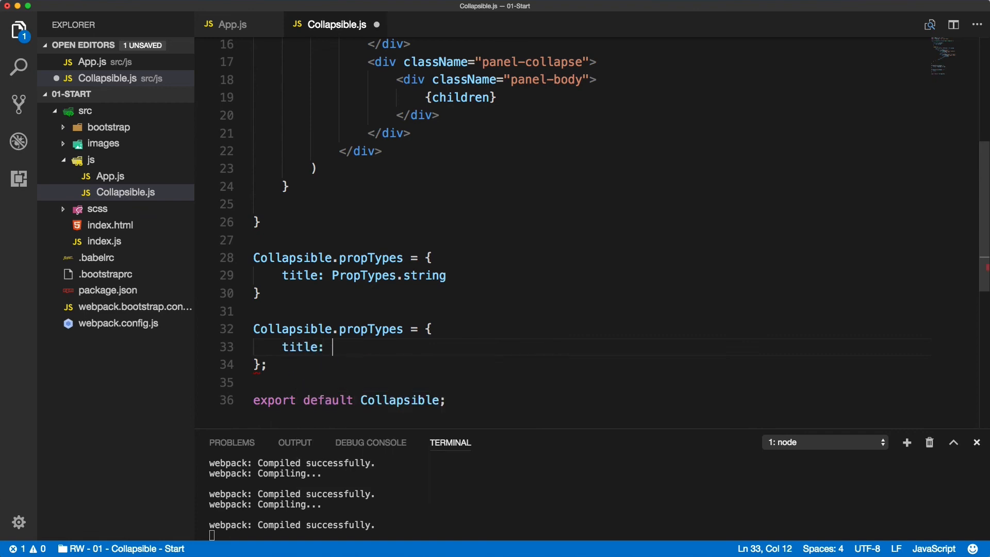
{"action": "type", "text": "pts"}
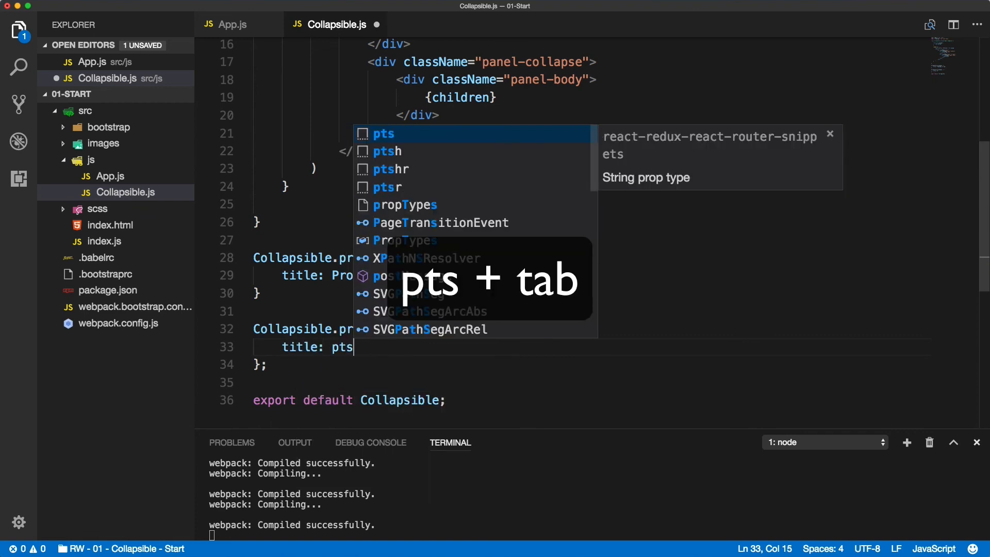
{"action": "key", "text": "Tab"}
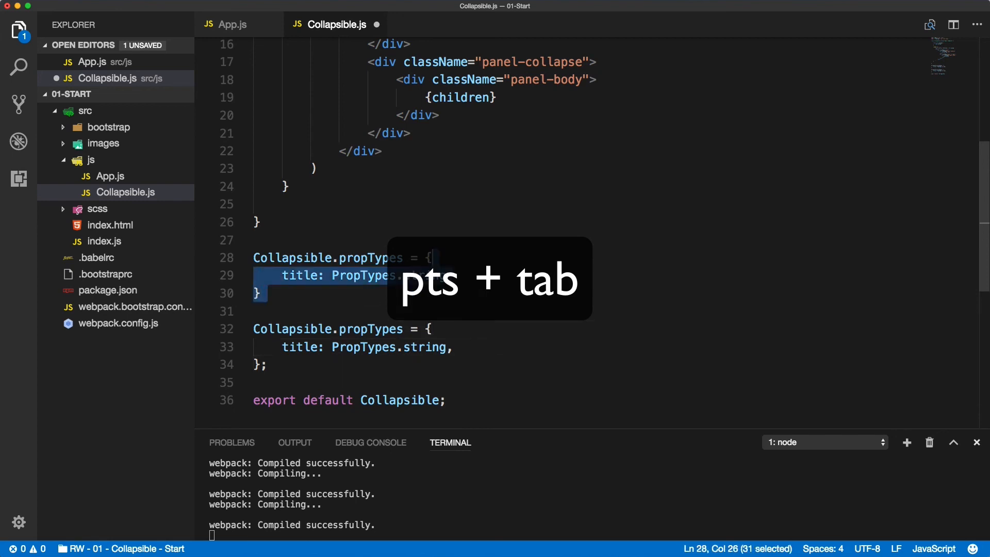
{"action": "key", "text": "Delete"}
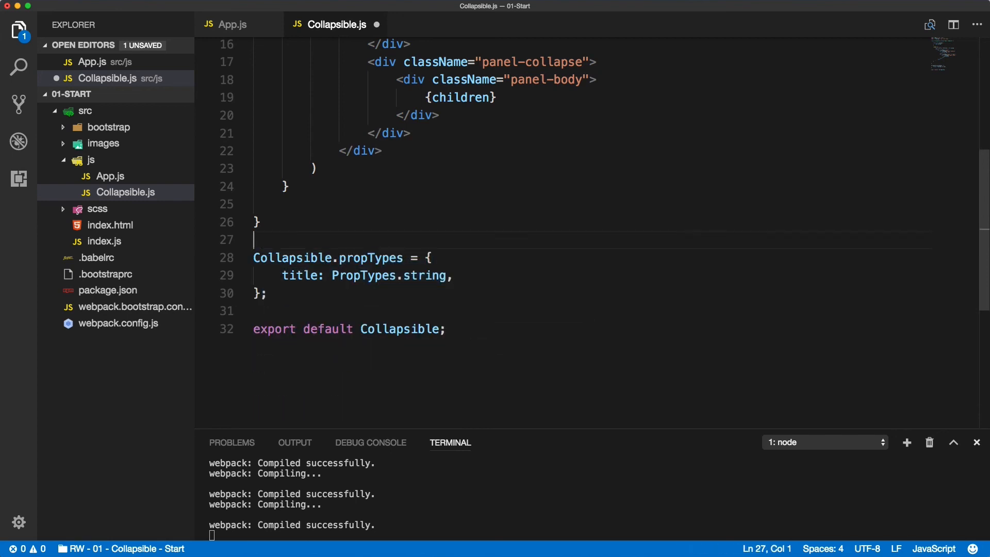
{"action": "key", "text": "cmd+s"}
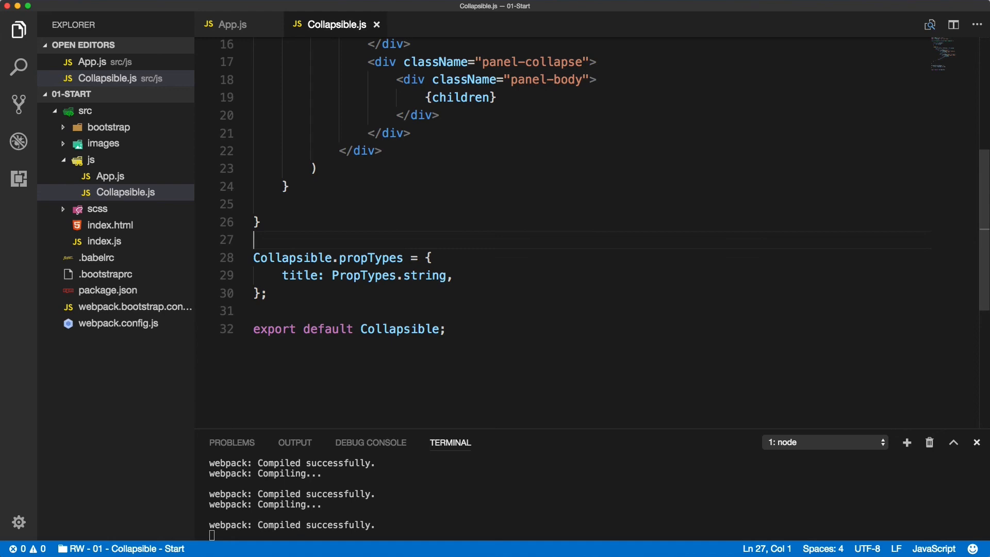